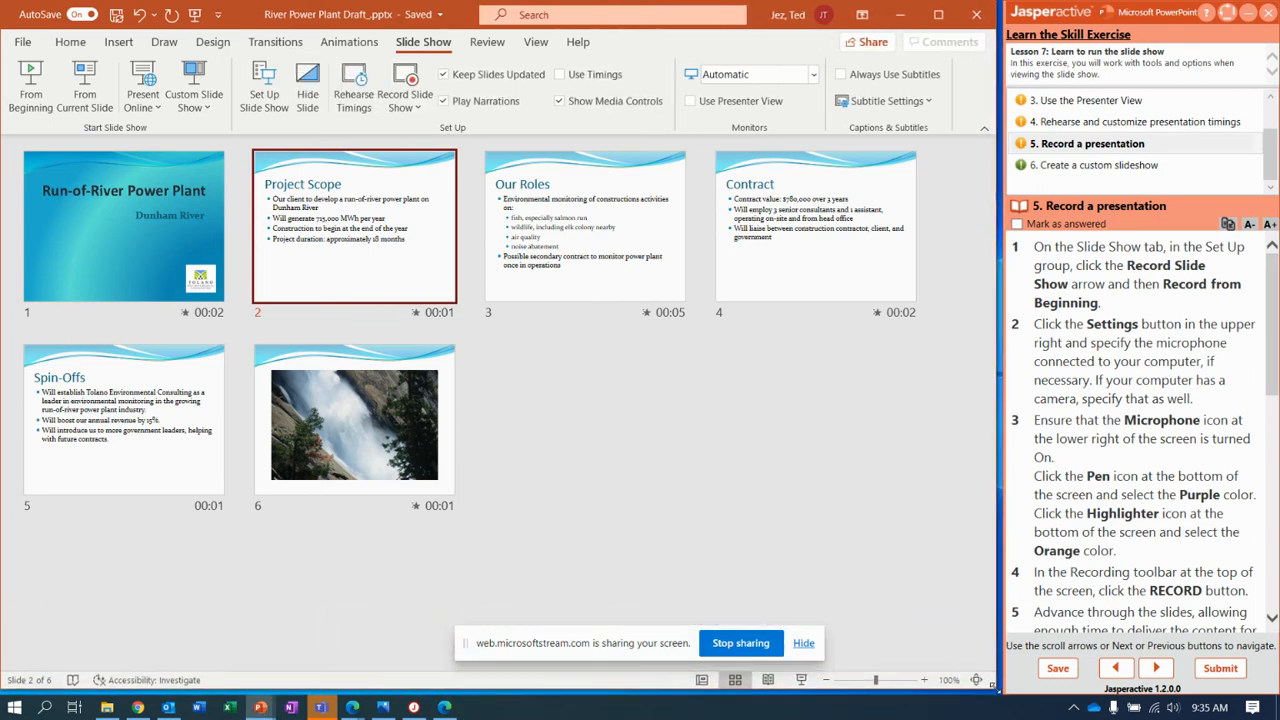
mouse_move(1264, 182)
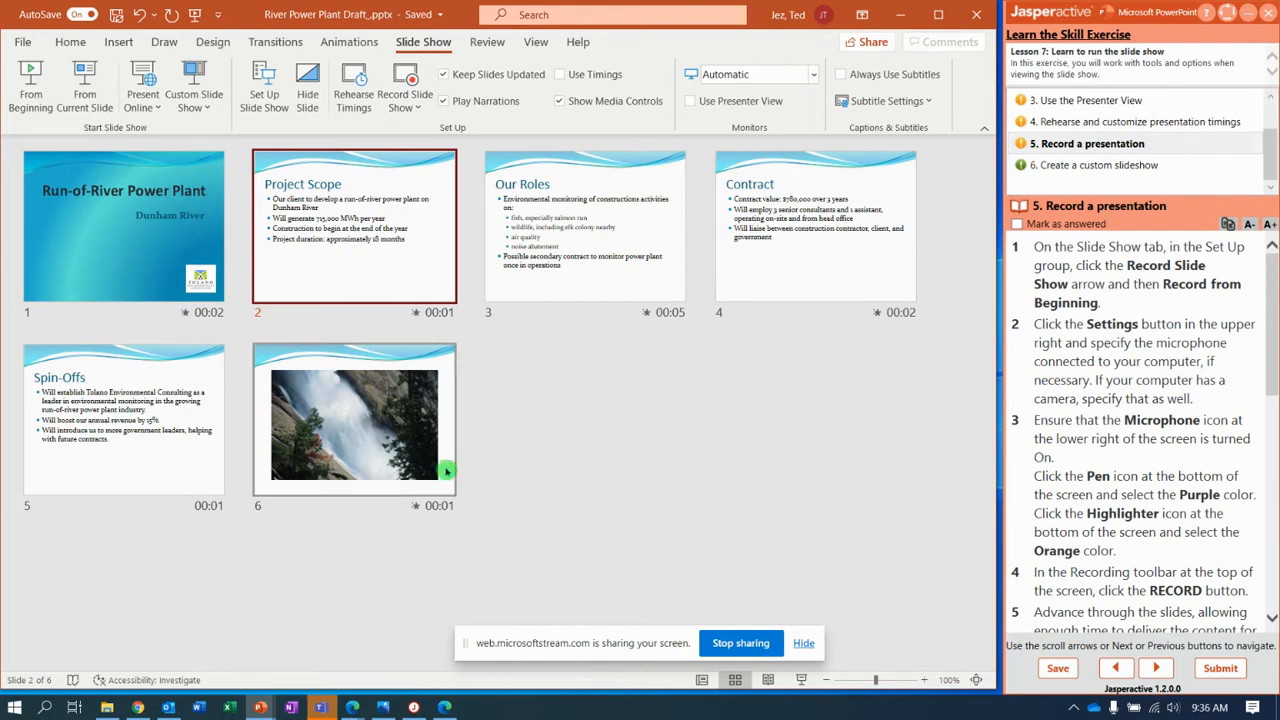
mouse_move(551, 477)
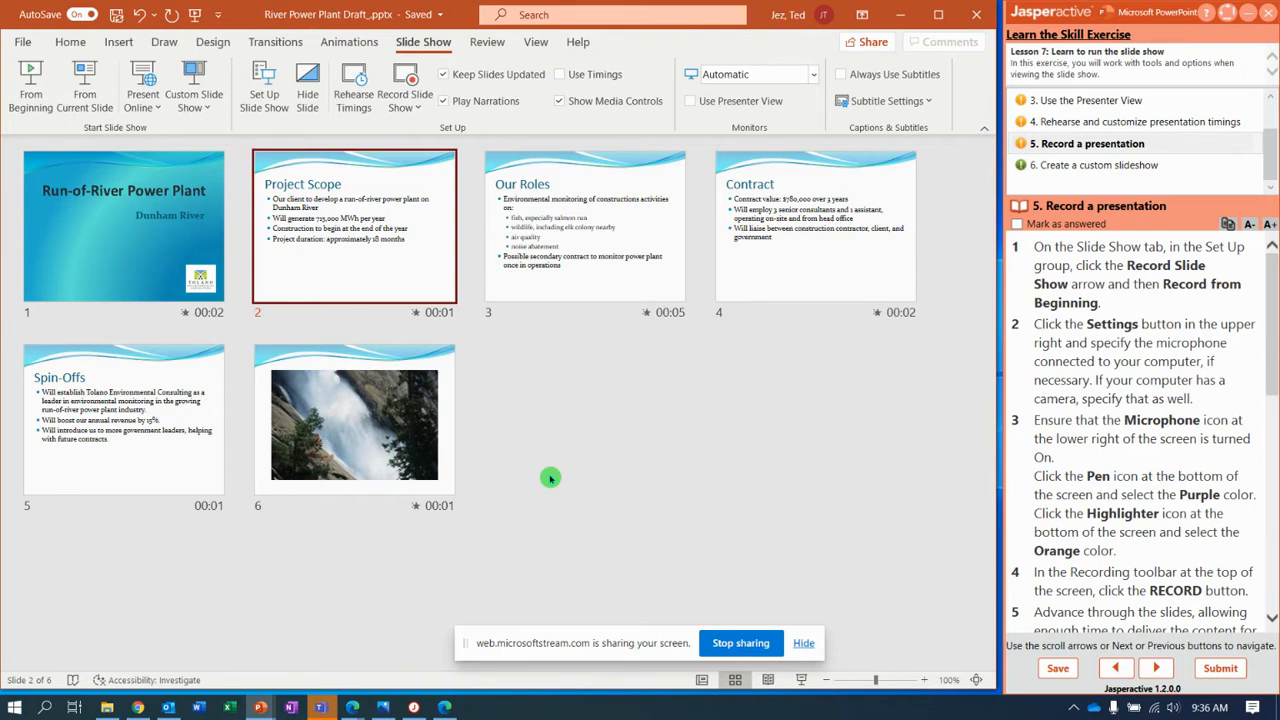
mouse_move(699, 455)
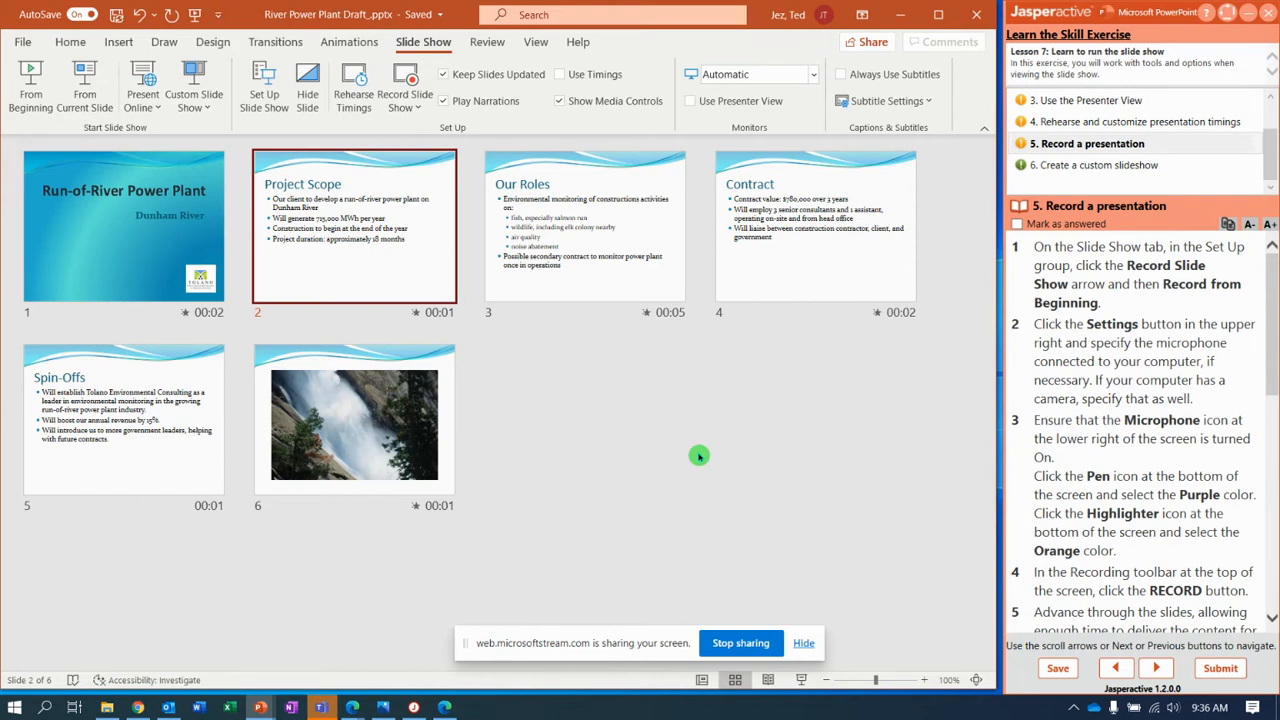
mouse_move(497, 316)
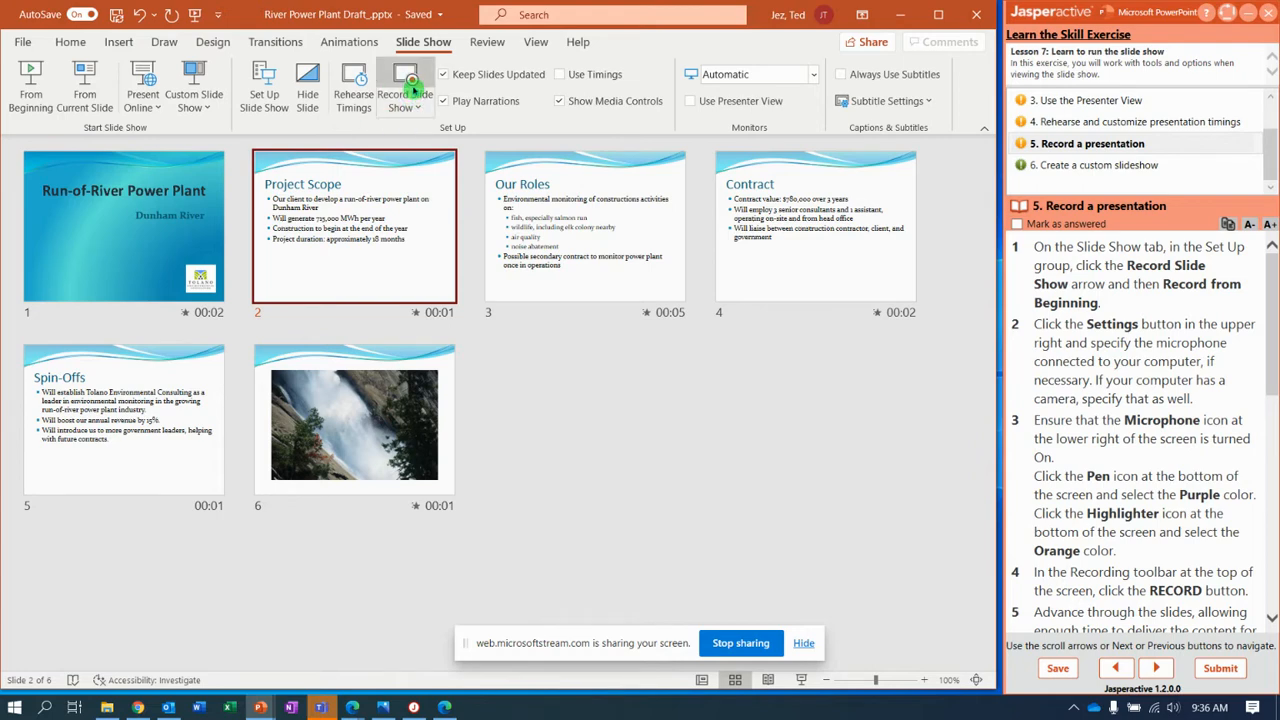
Choose Record from Beginning from the Record Slide Show menu to record from slide 1.
left_click(401, 85)
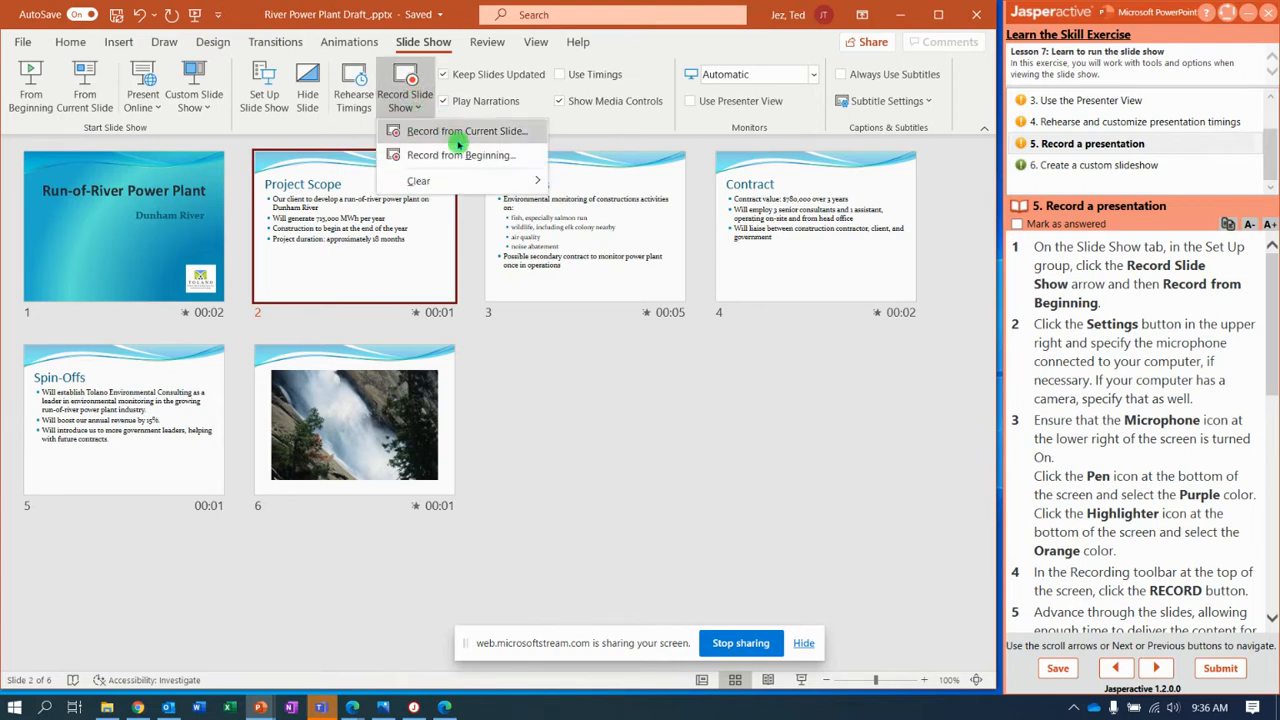
mouse_move(463, 155)
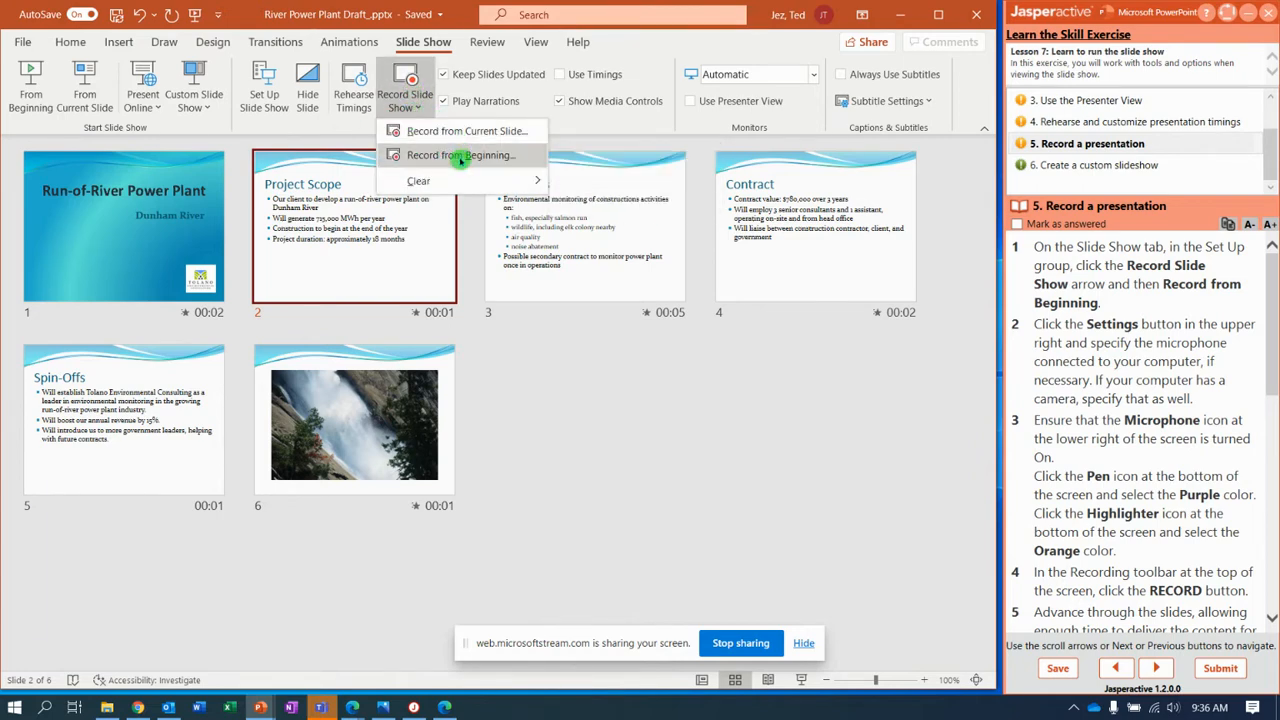
left_click(460, 155)
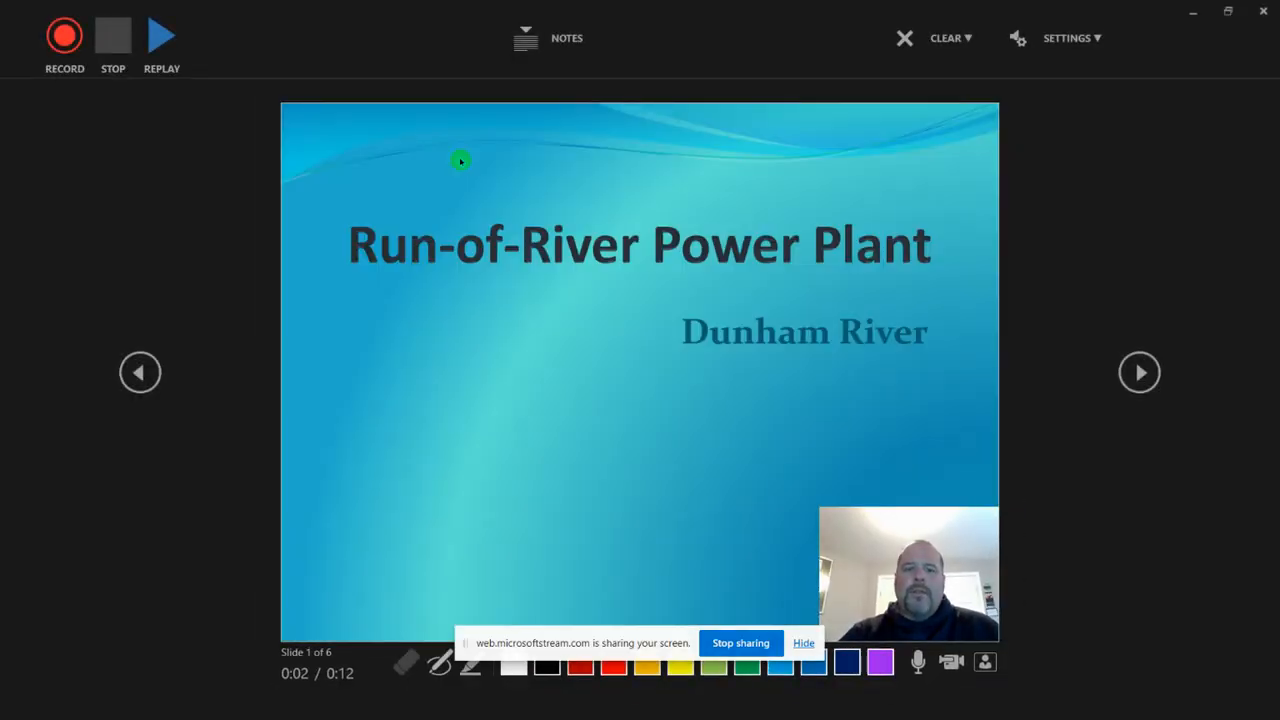
mouse_move(384, 586)
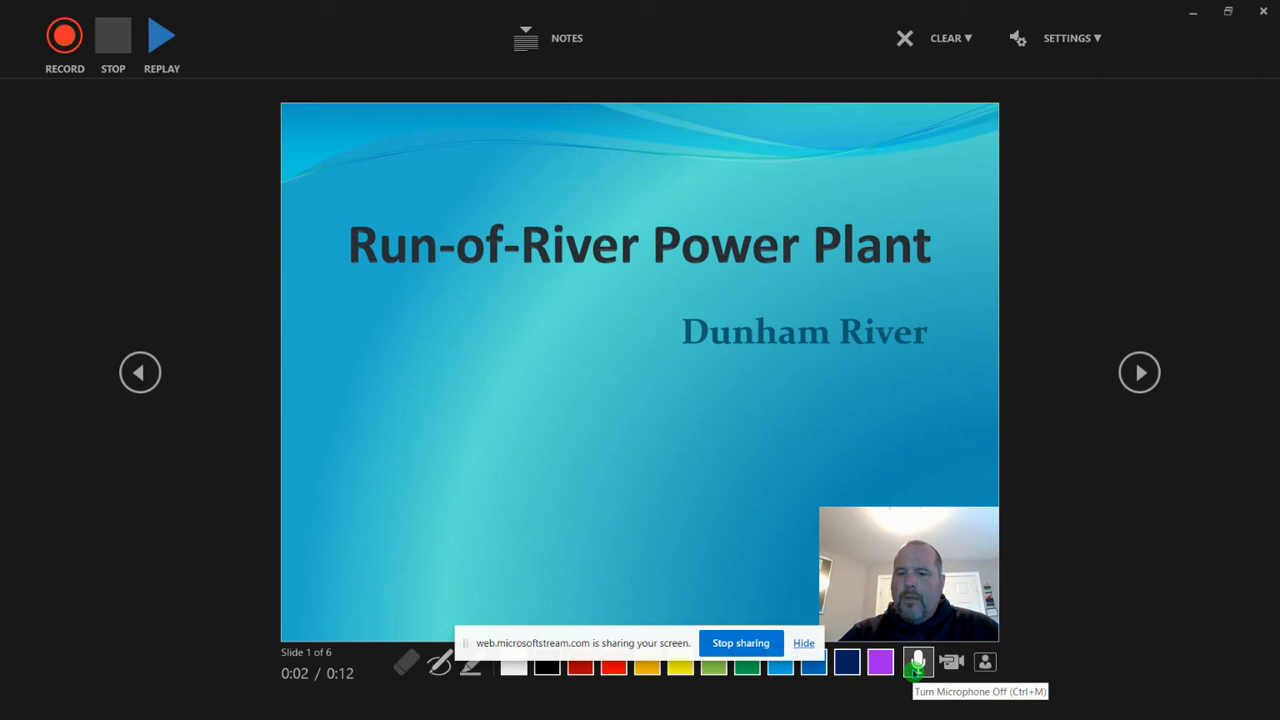
Keep the microphone and camera on, choose the pen colour, and set the highlighter to orange.
left_click(955, 665)
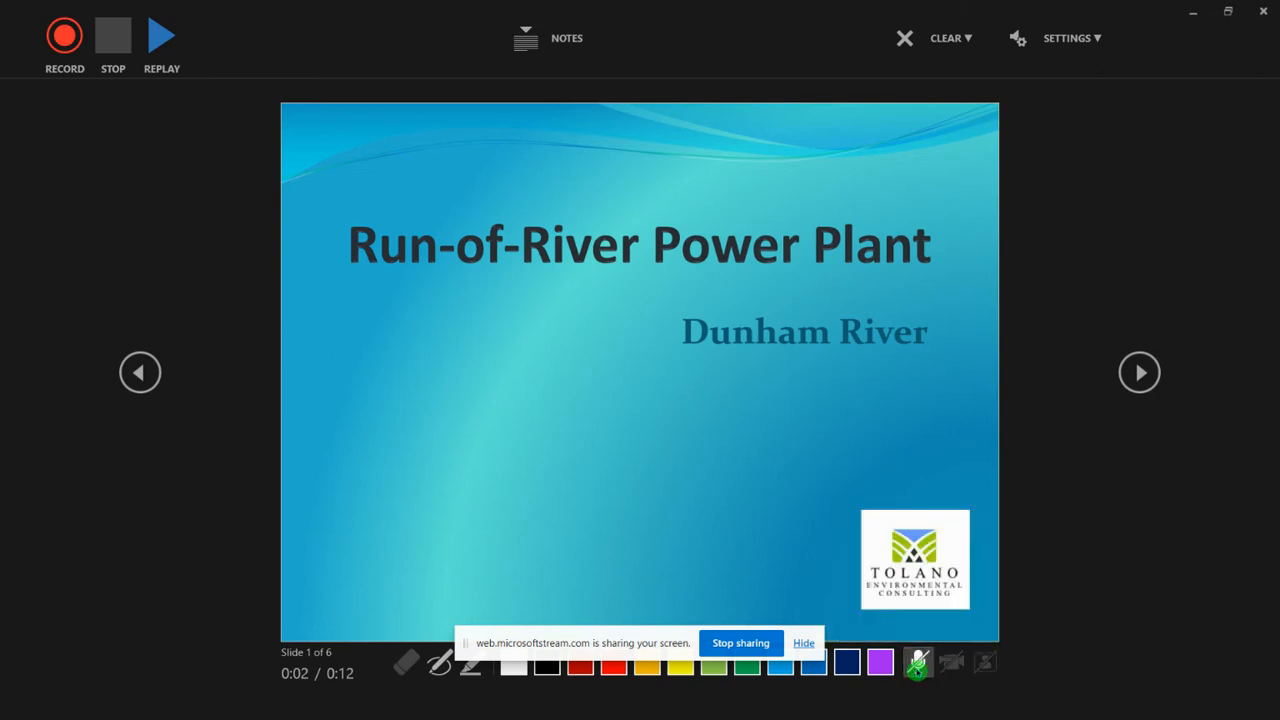
left_click(986, 660)
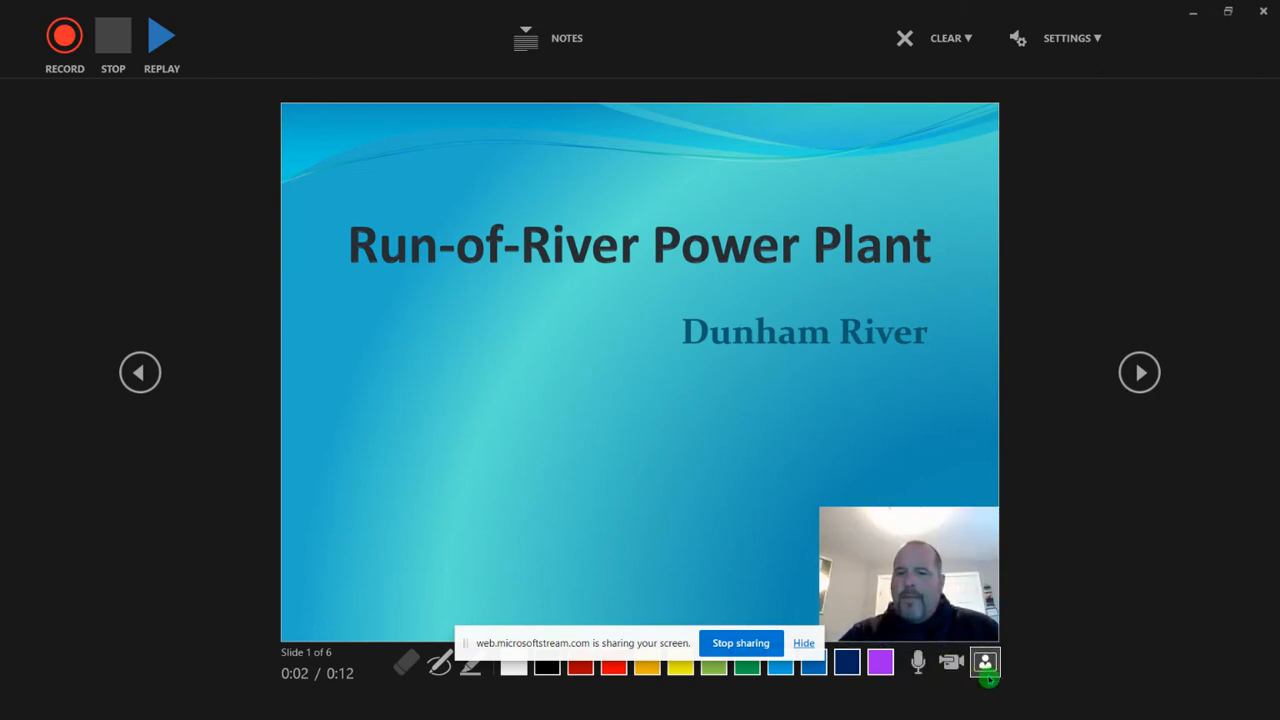
mouse_move(916, 662)
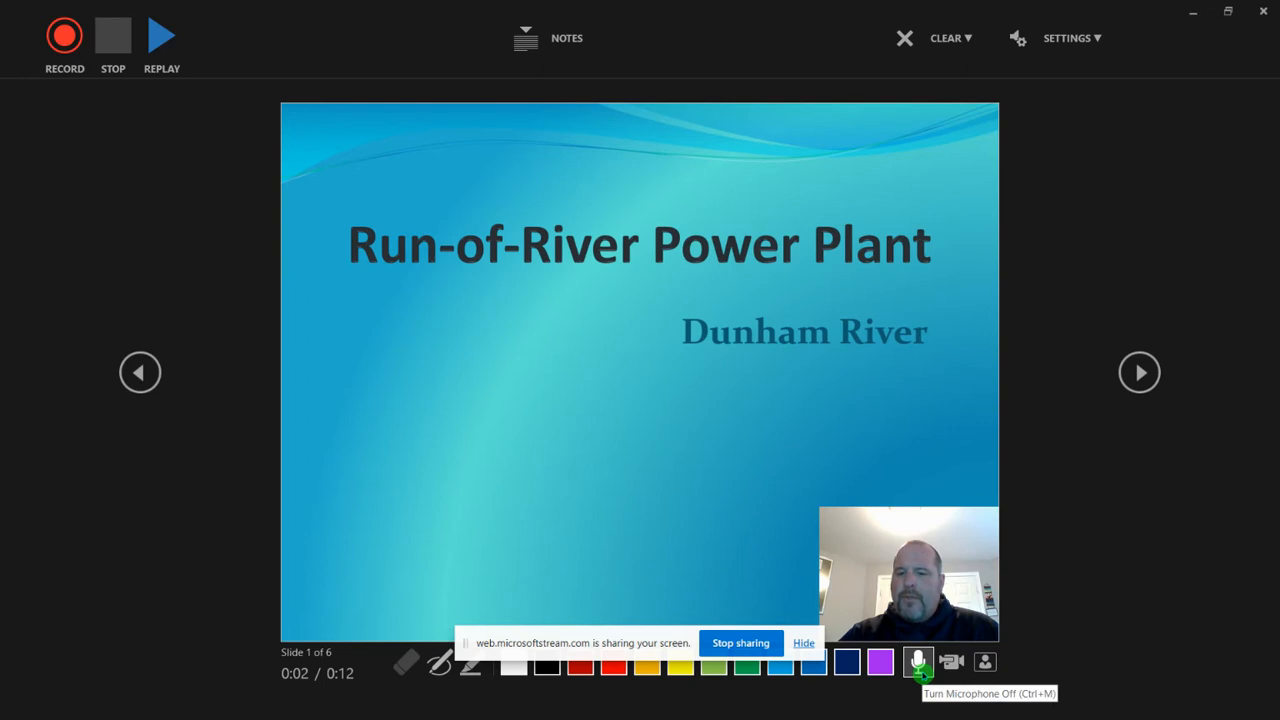
mouse_move(984, 661)
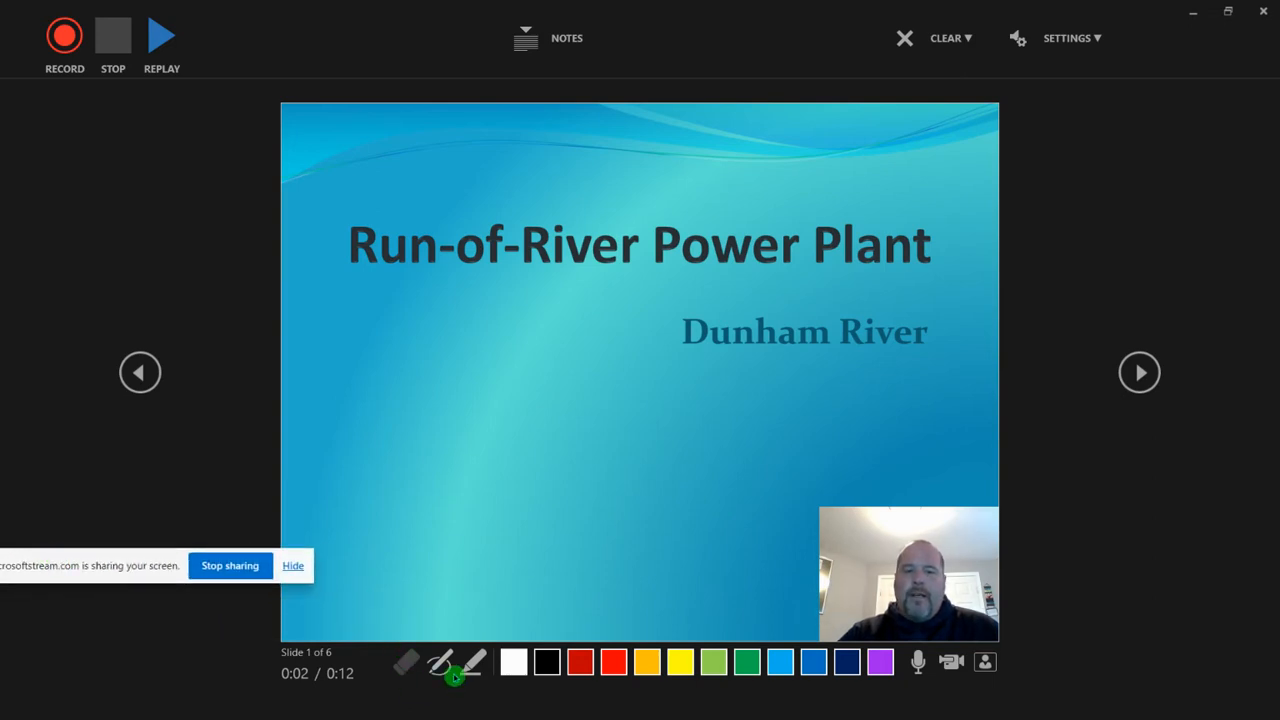
left_click(467, 660)
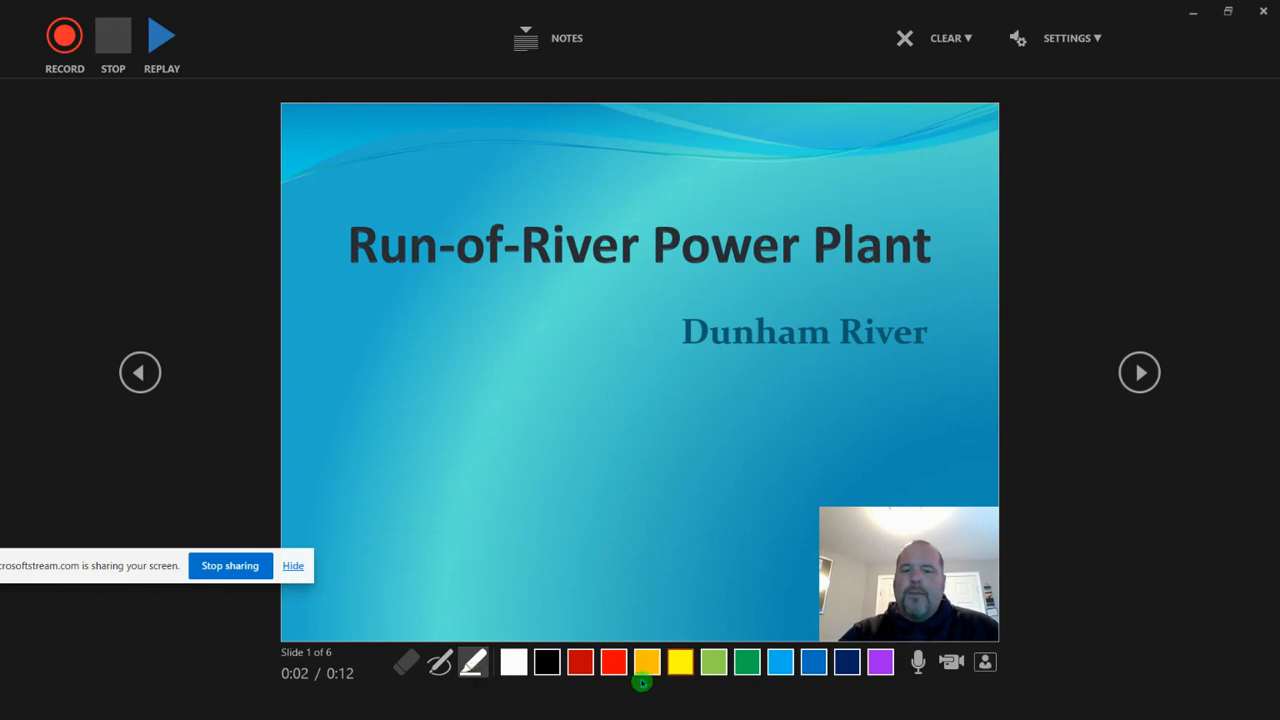
mouse_move(651, 662)
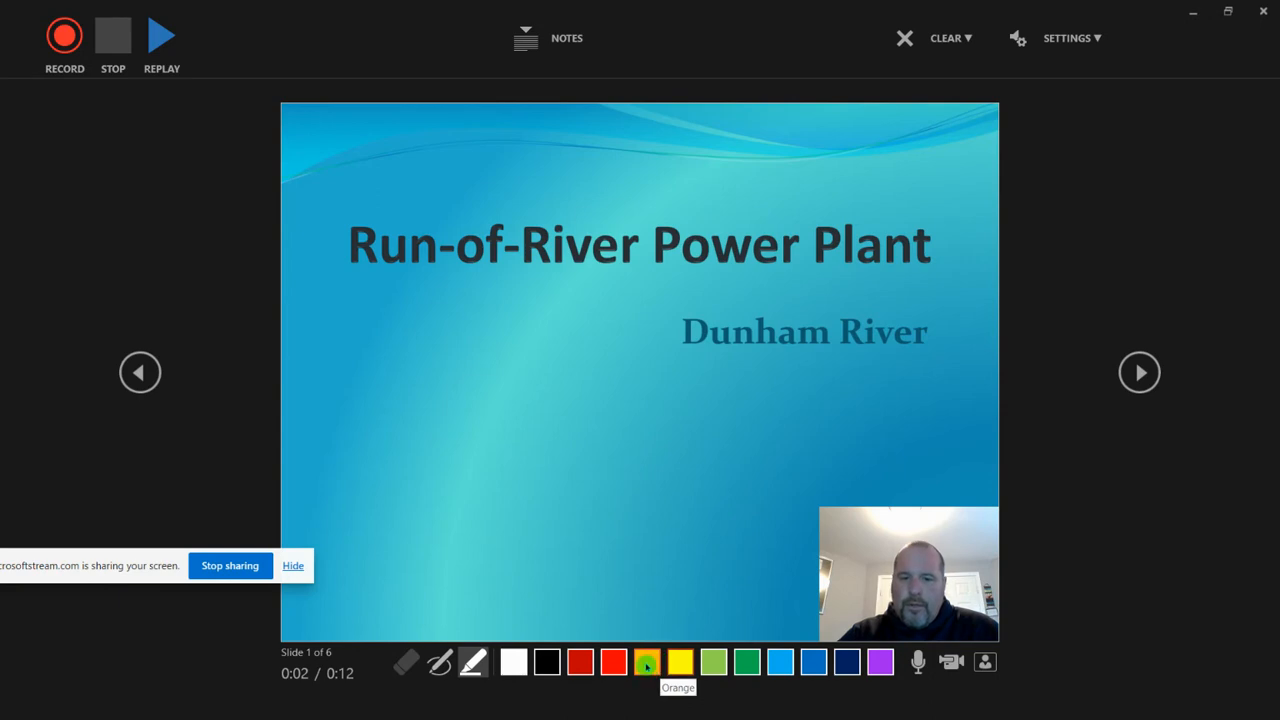
left_click(439, 673)
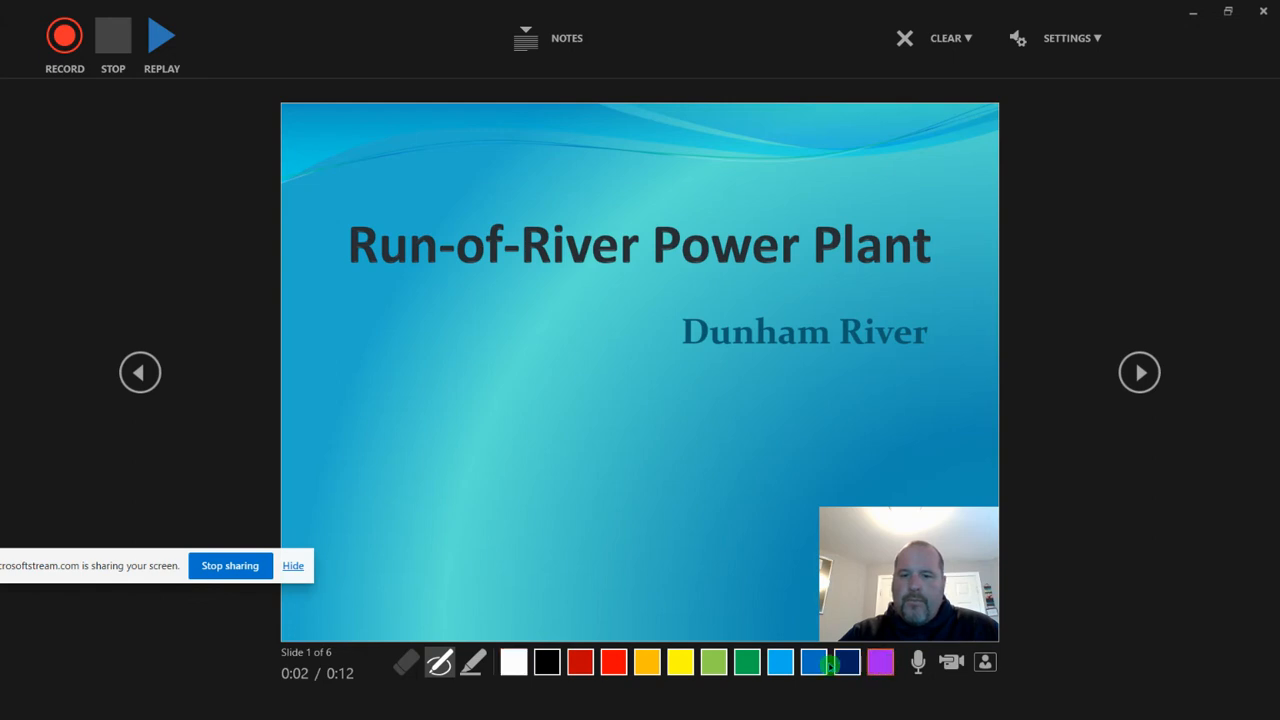
left_click(476, 656)
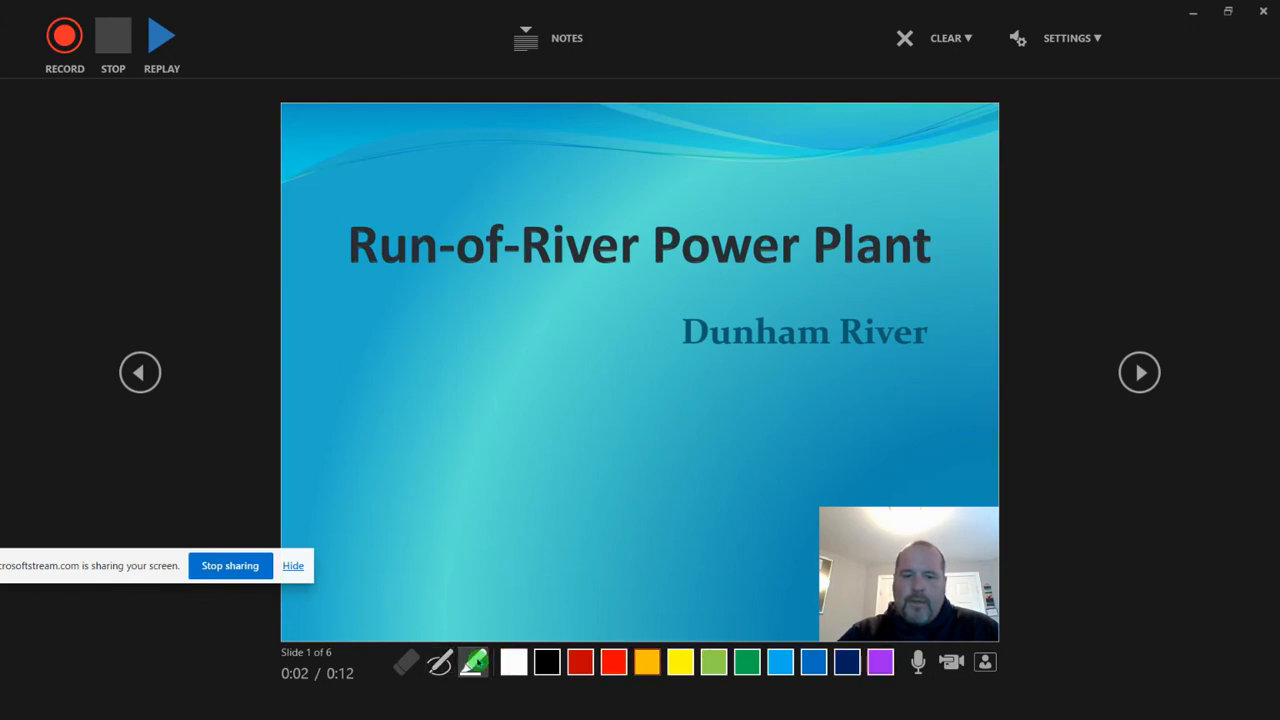
left_click(473, 662)
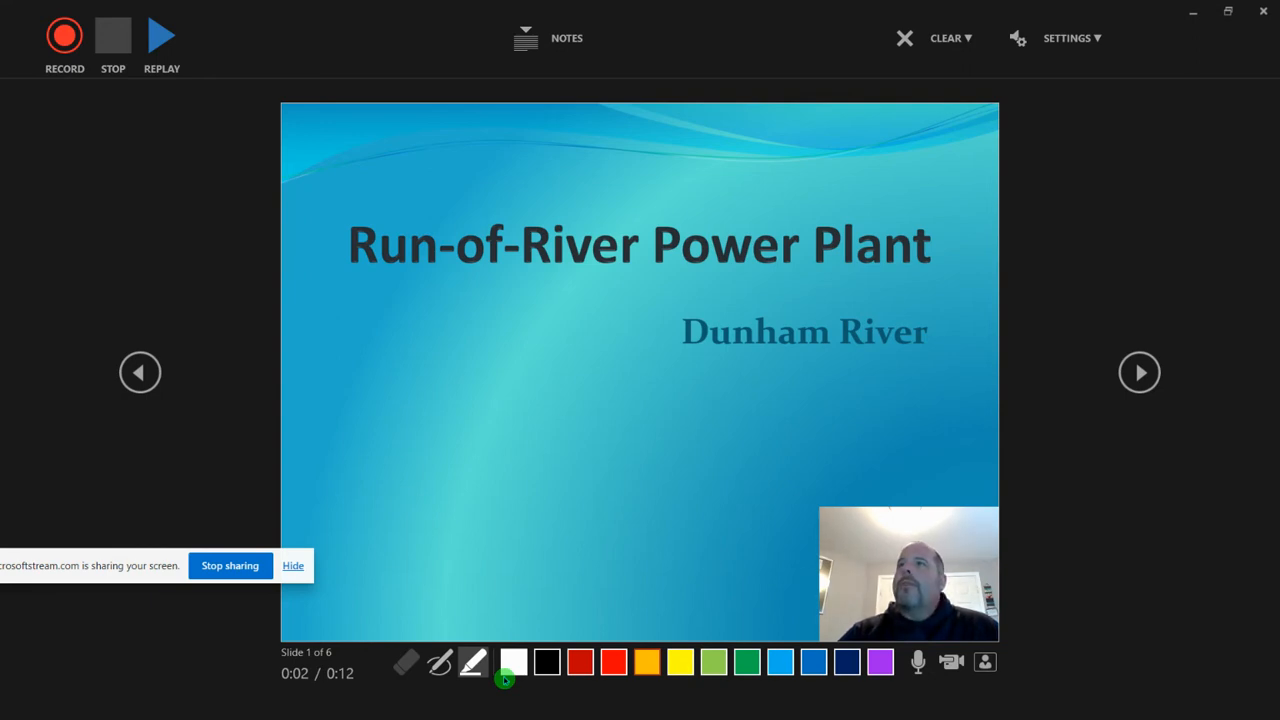
mouse_move(141, 224)
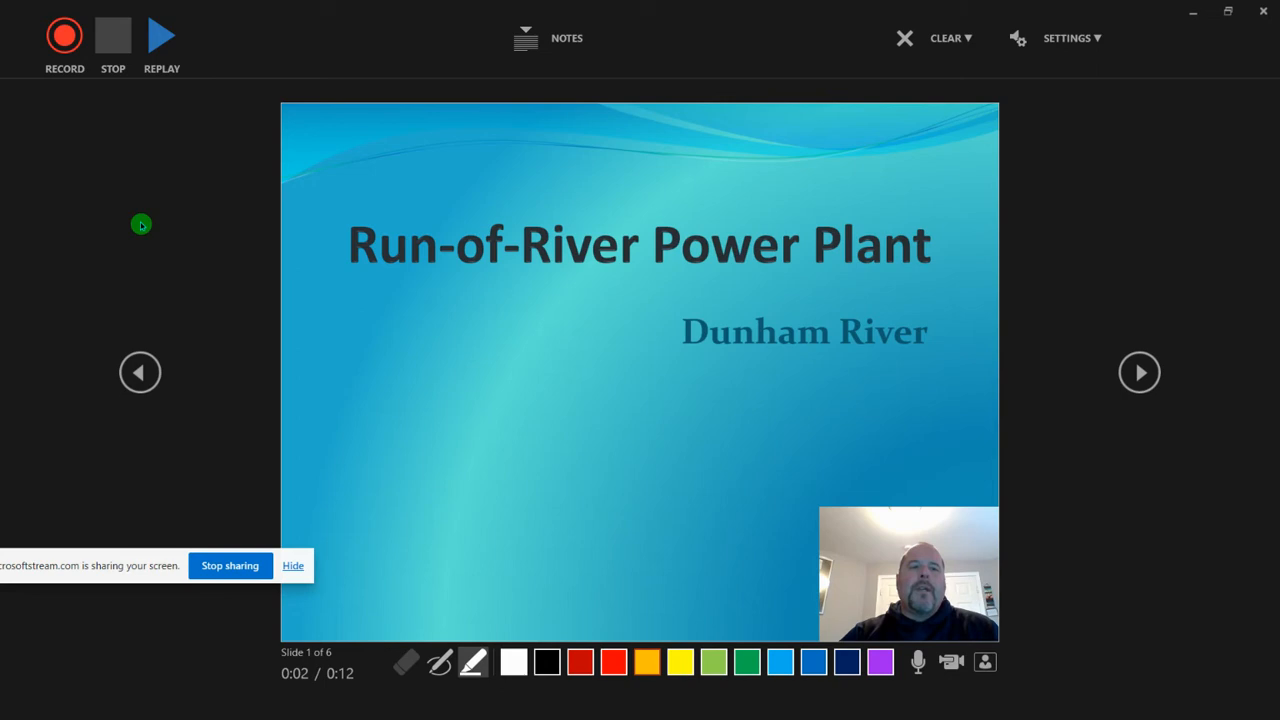
Start recording narration after the countdown and advance past the title slide.
left_click(64, 38)
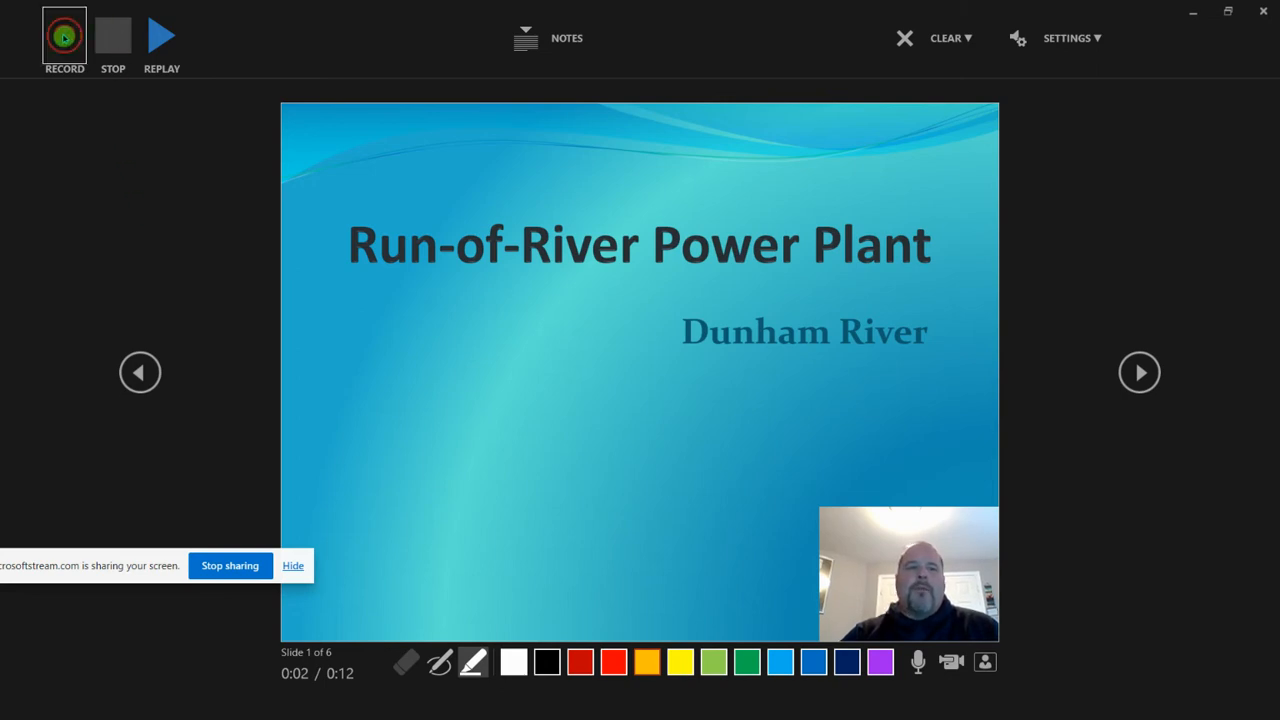
mouse_move(62, 33)
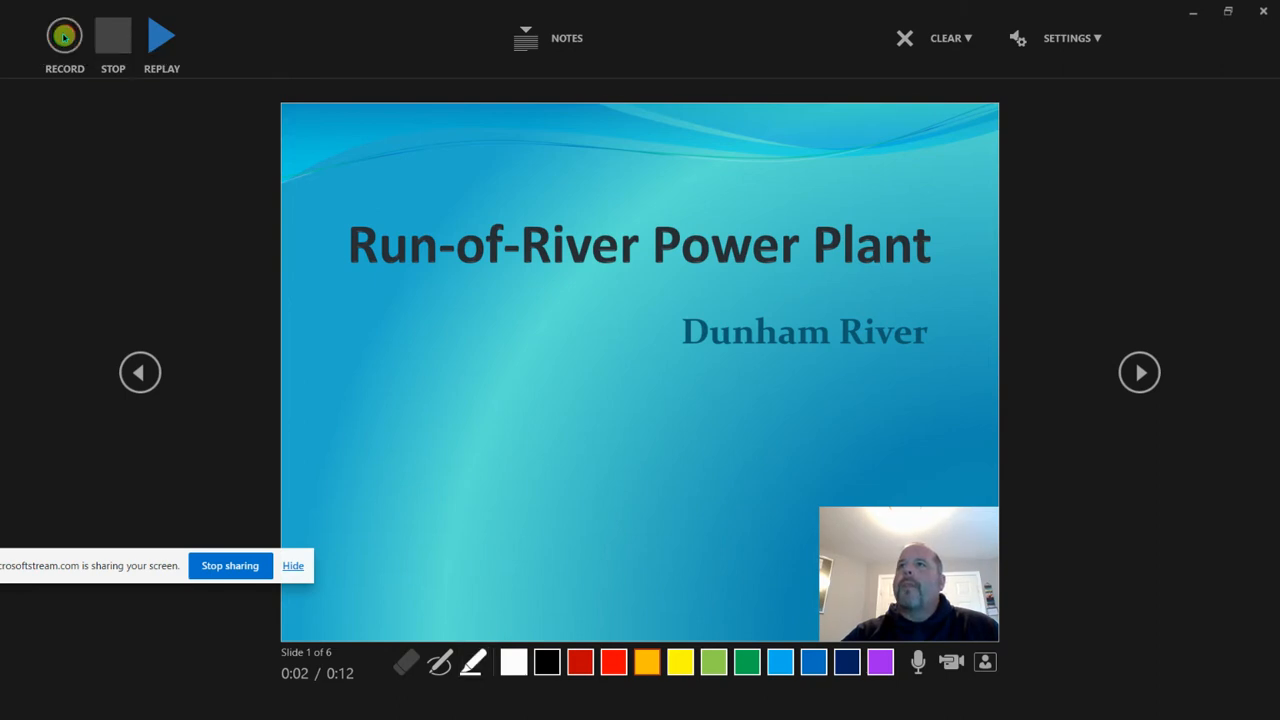
left_click(63, 37)
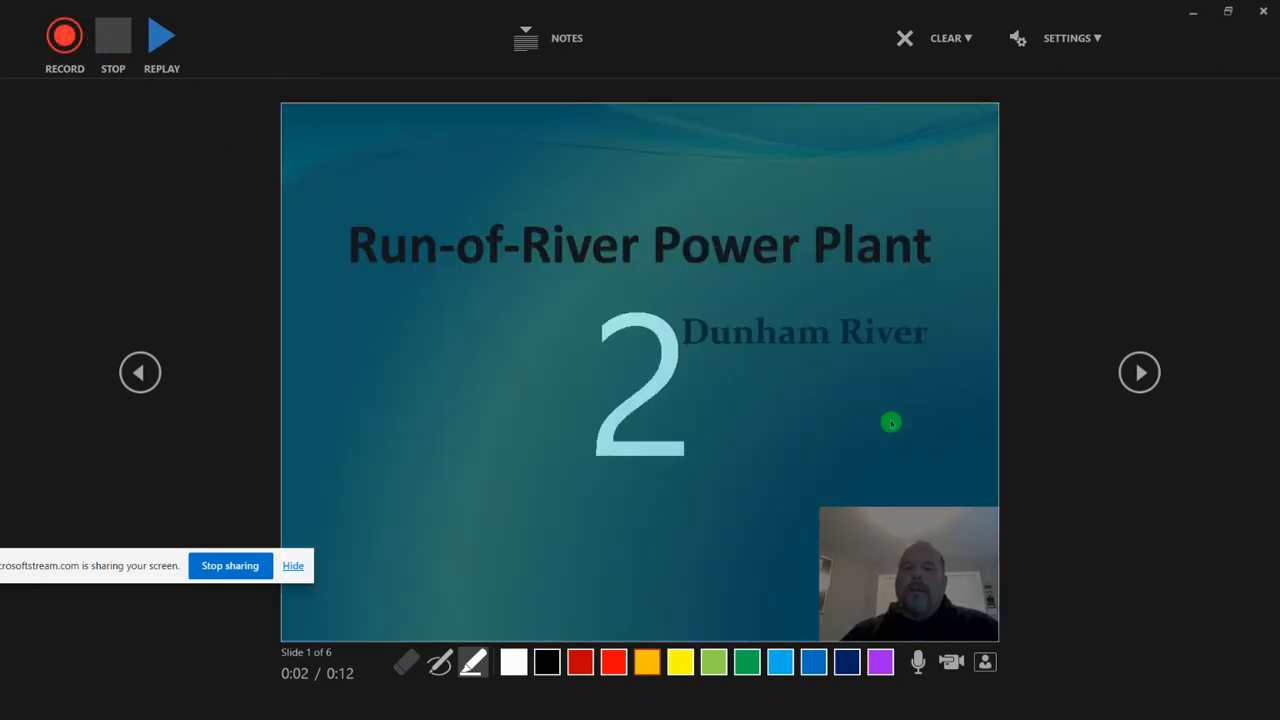
left_click(63, 38)
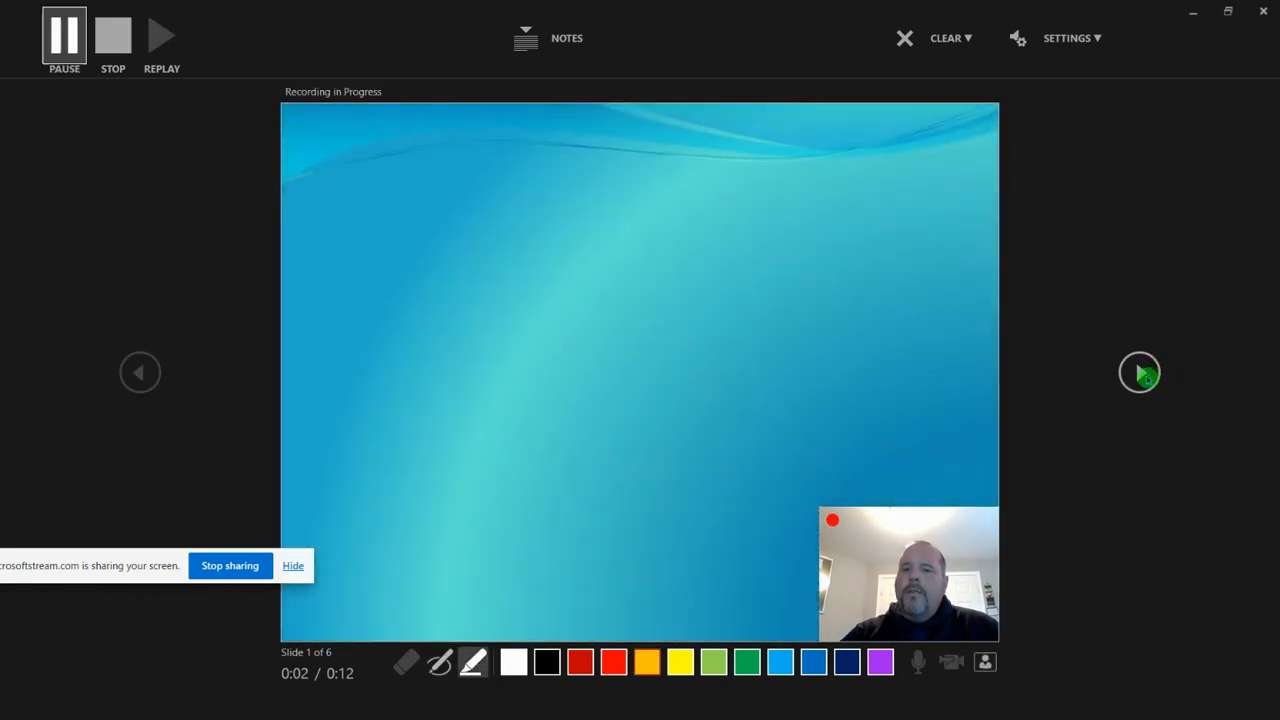
left_click(1139, 372)
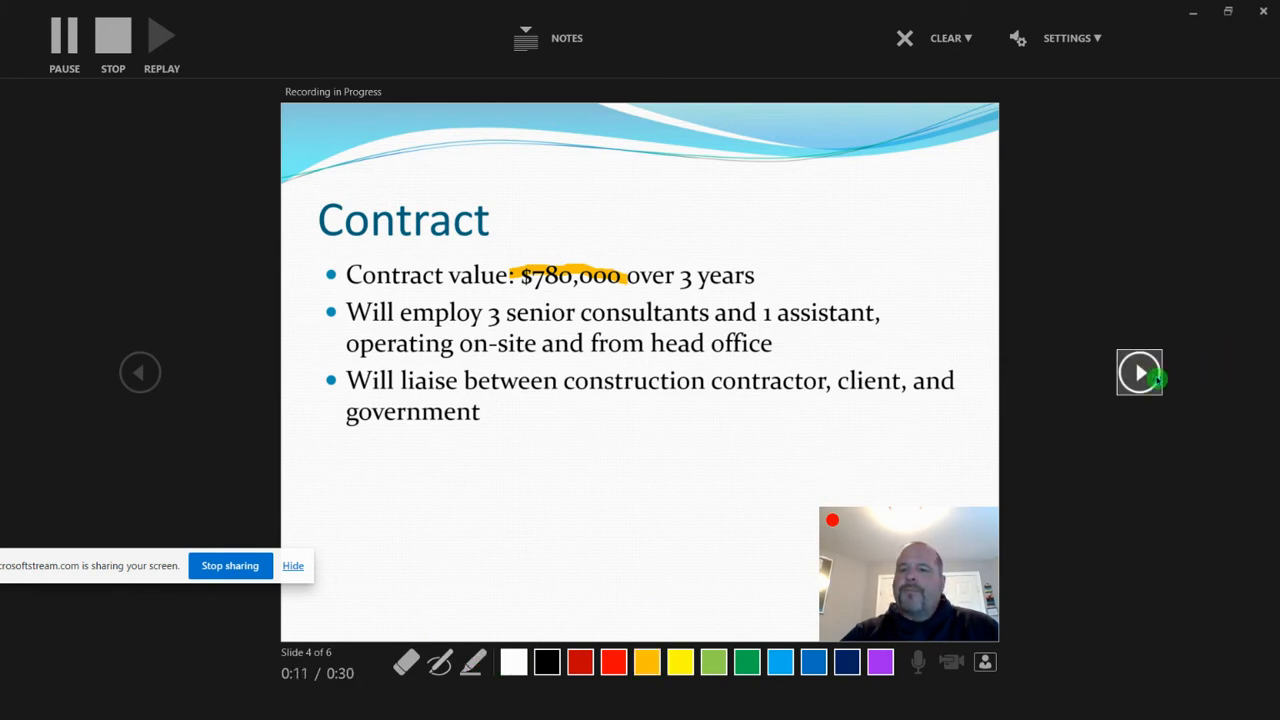
Advance to the Spin-Offs slide and circle the 15% figure with purple pen ink.
left_click(1139, 372)
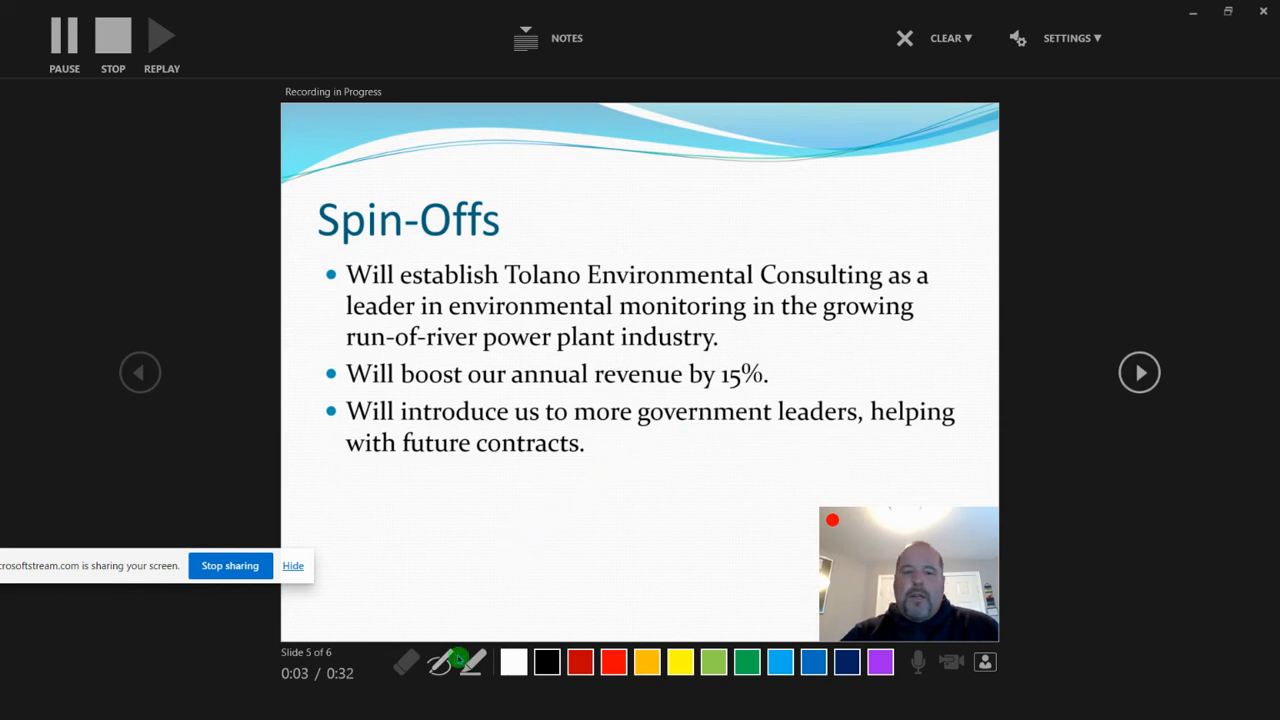
left_click(443, 662)
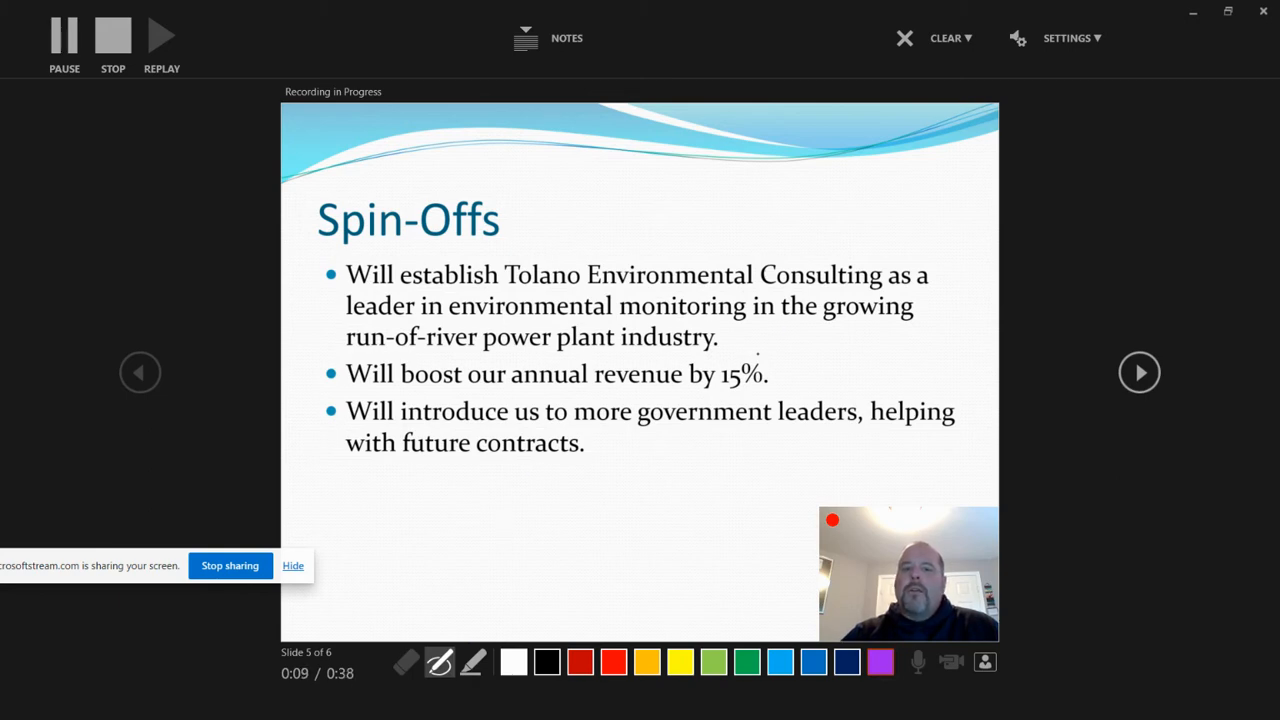
left_click_drag(710, 373, 770, 373)
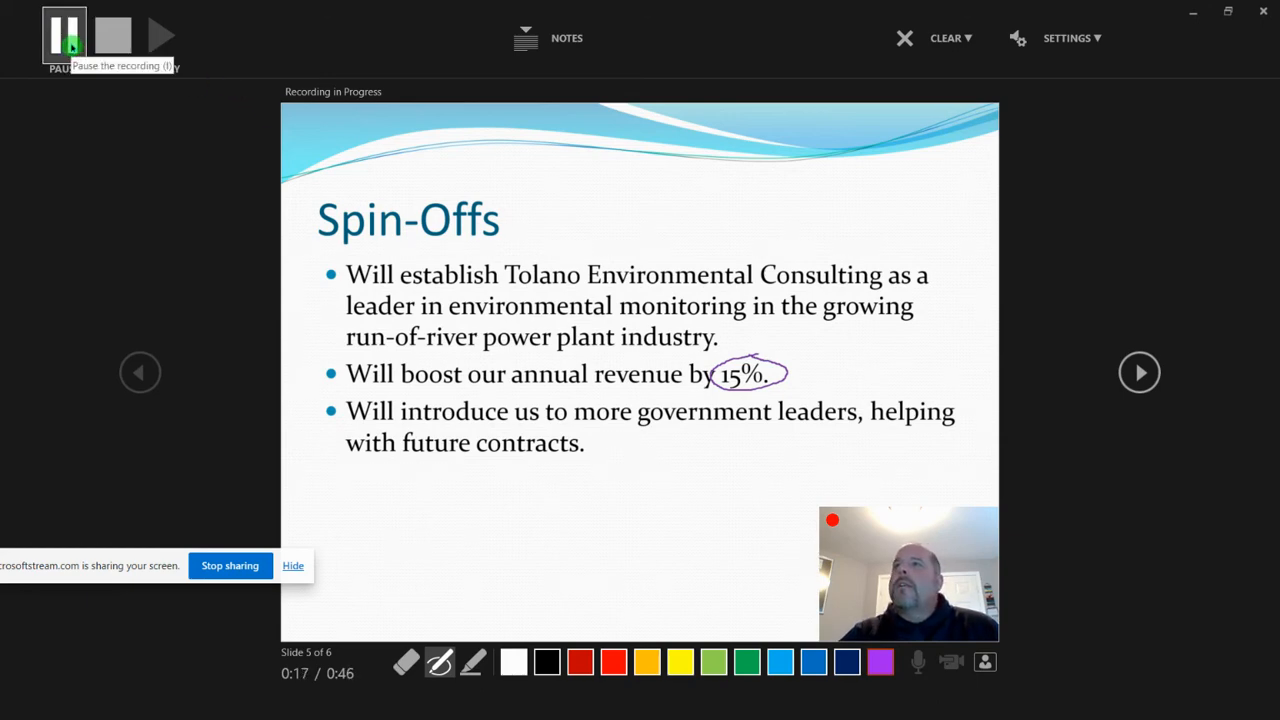
Pause and resume narration on Spin-Offs, then advance to the end-of-show screen.
left_click(57, 35)
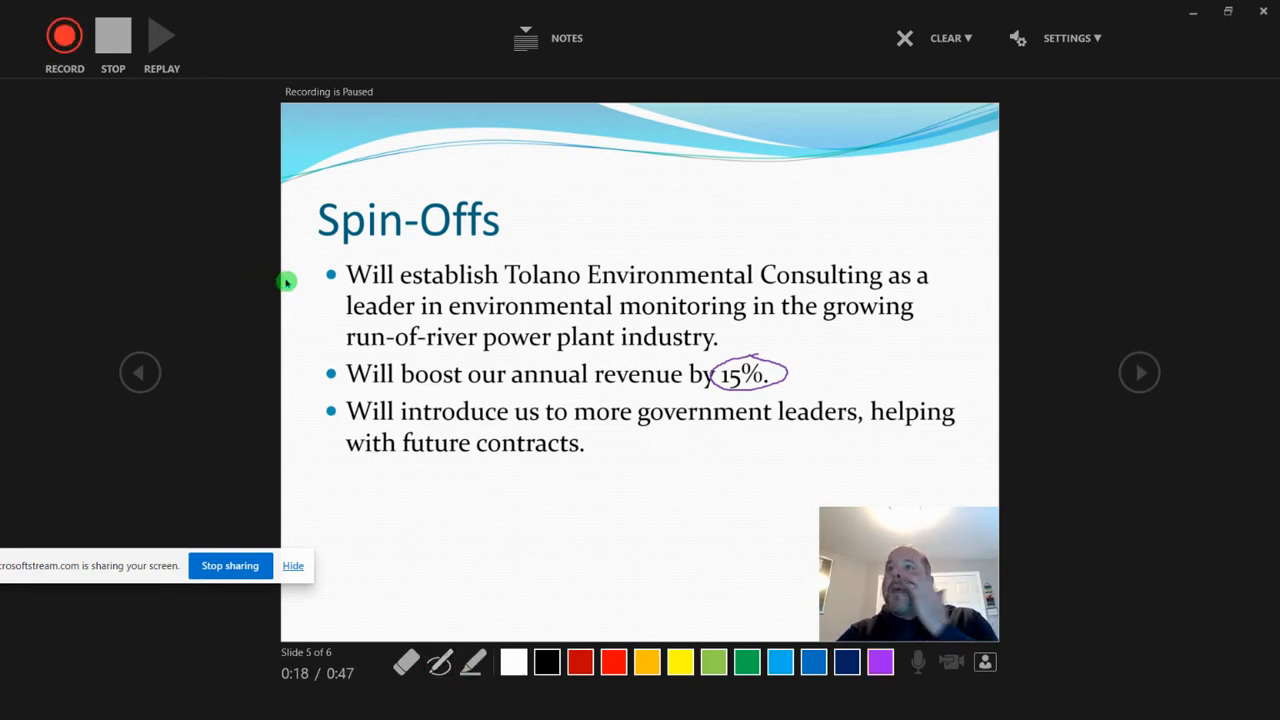
mouse_move(62, 40)
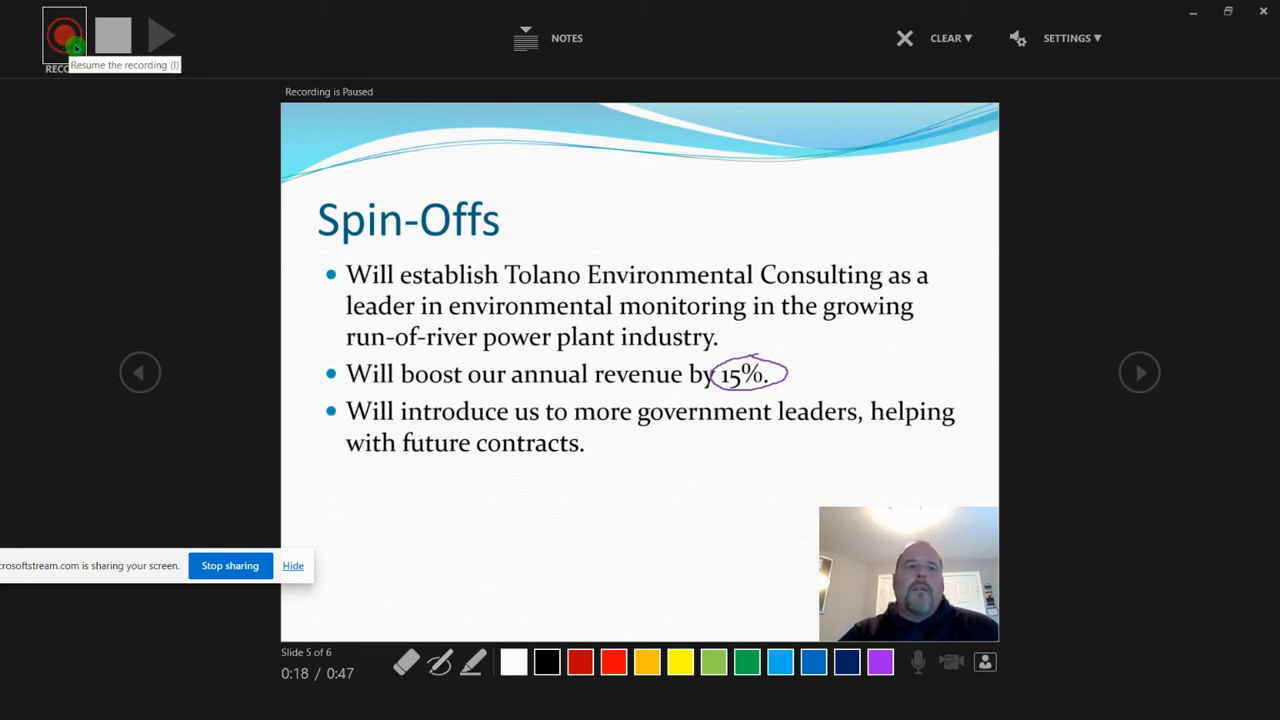
left_click(62, 34)
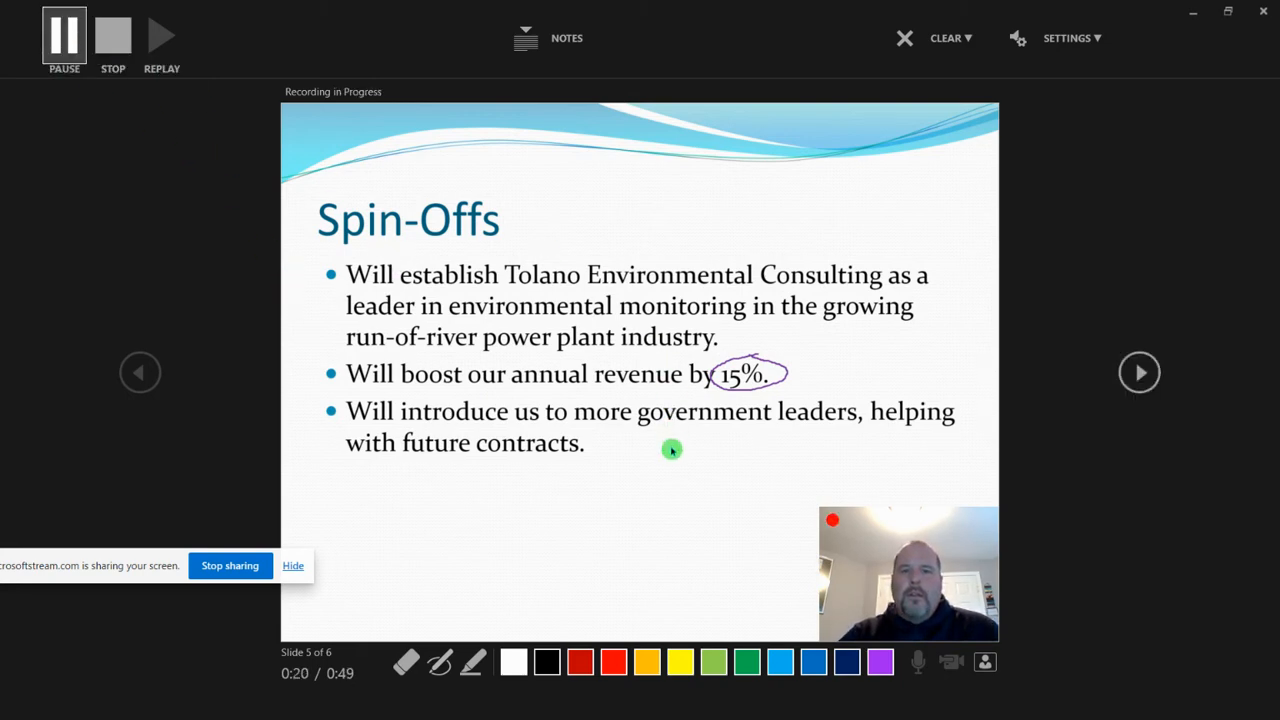
mouse_move(781, 393)
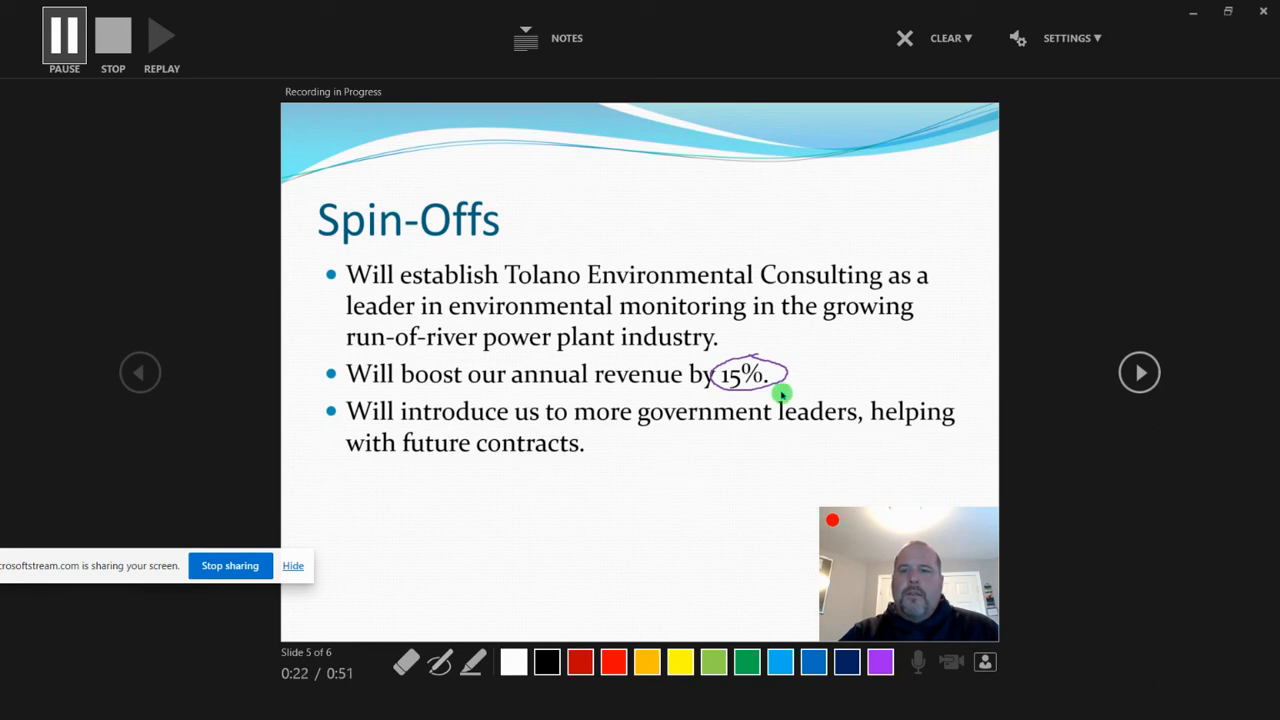
mouse_move(973, 384)
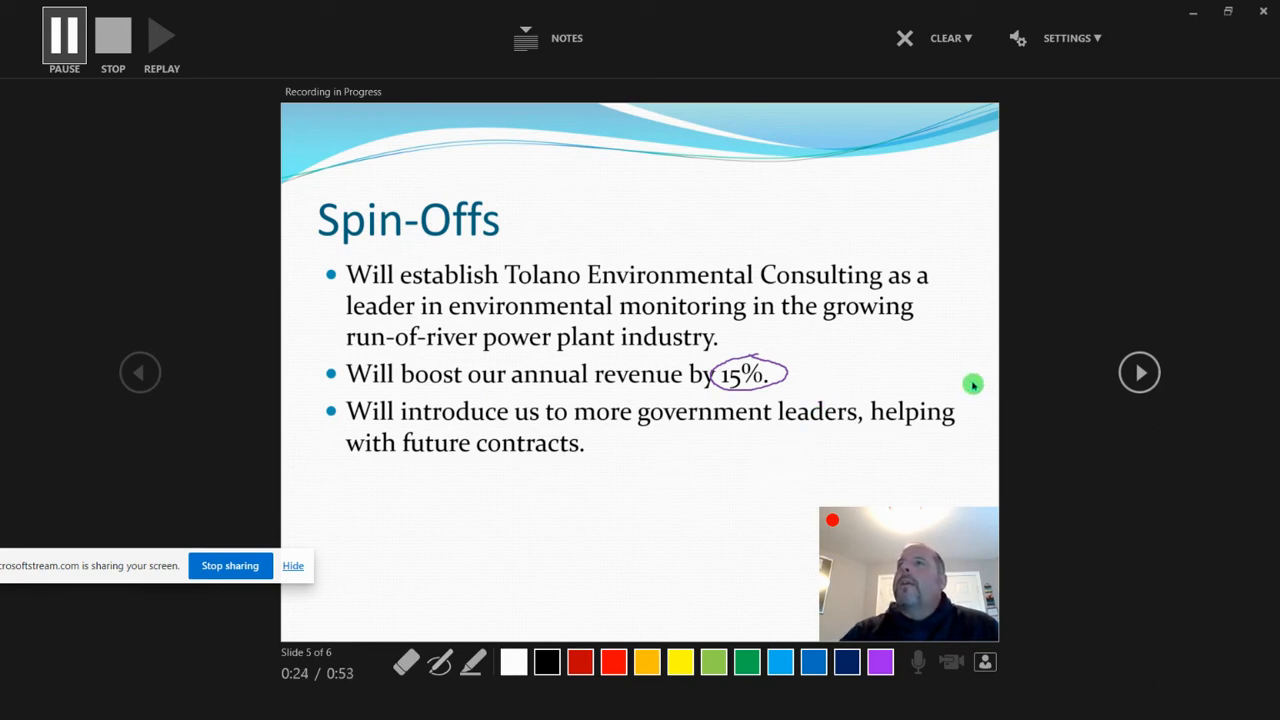
mouse_move(981, 392)
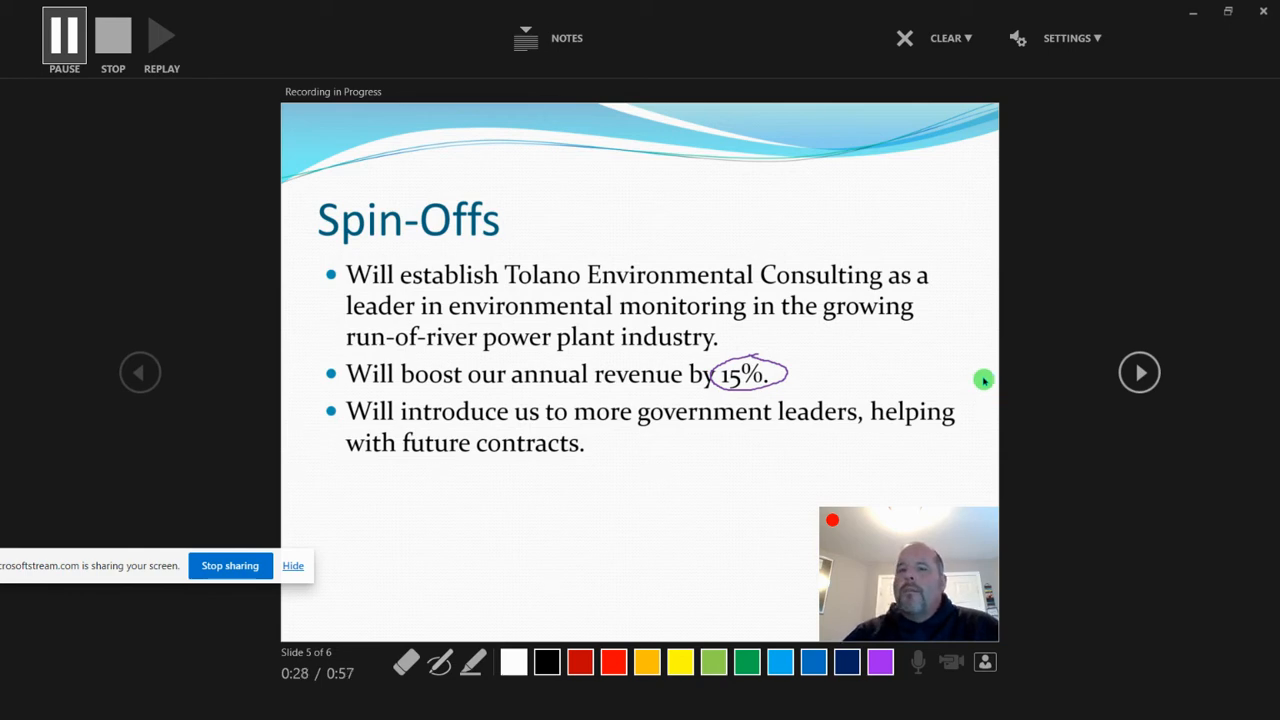
left_click(1139, 372)
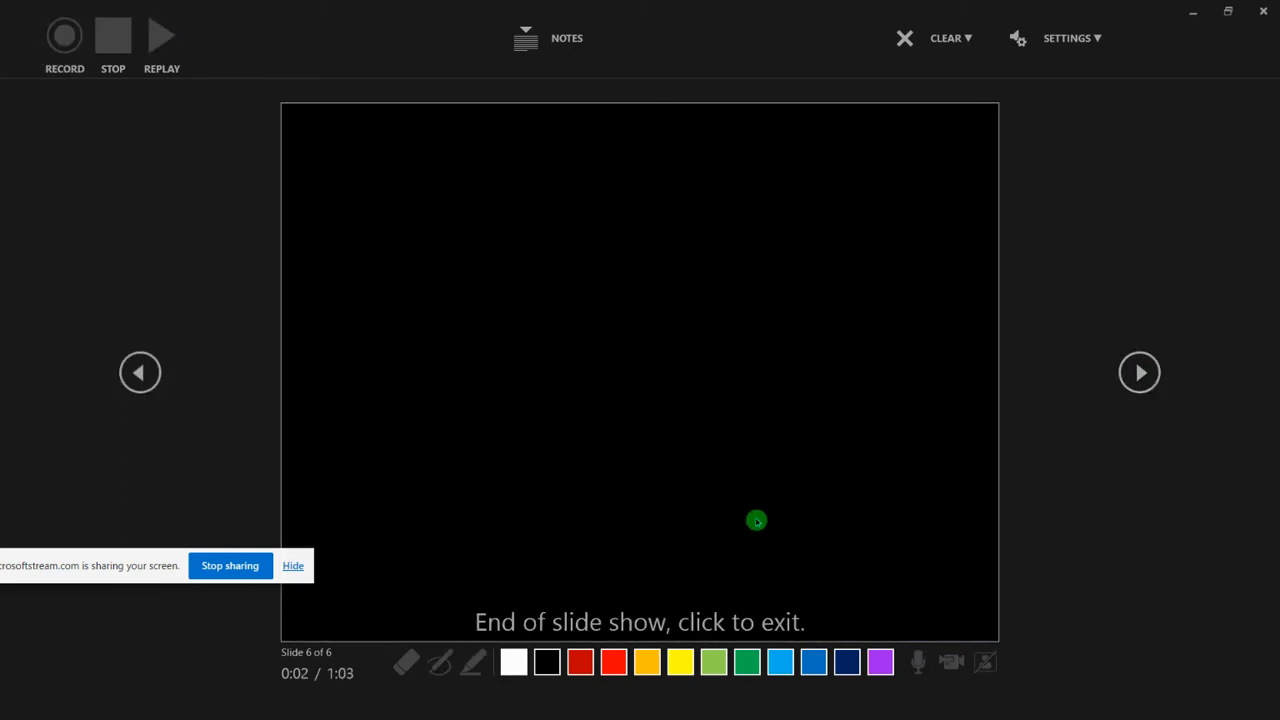
mouse_move(735, 519)
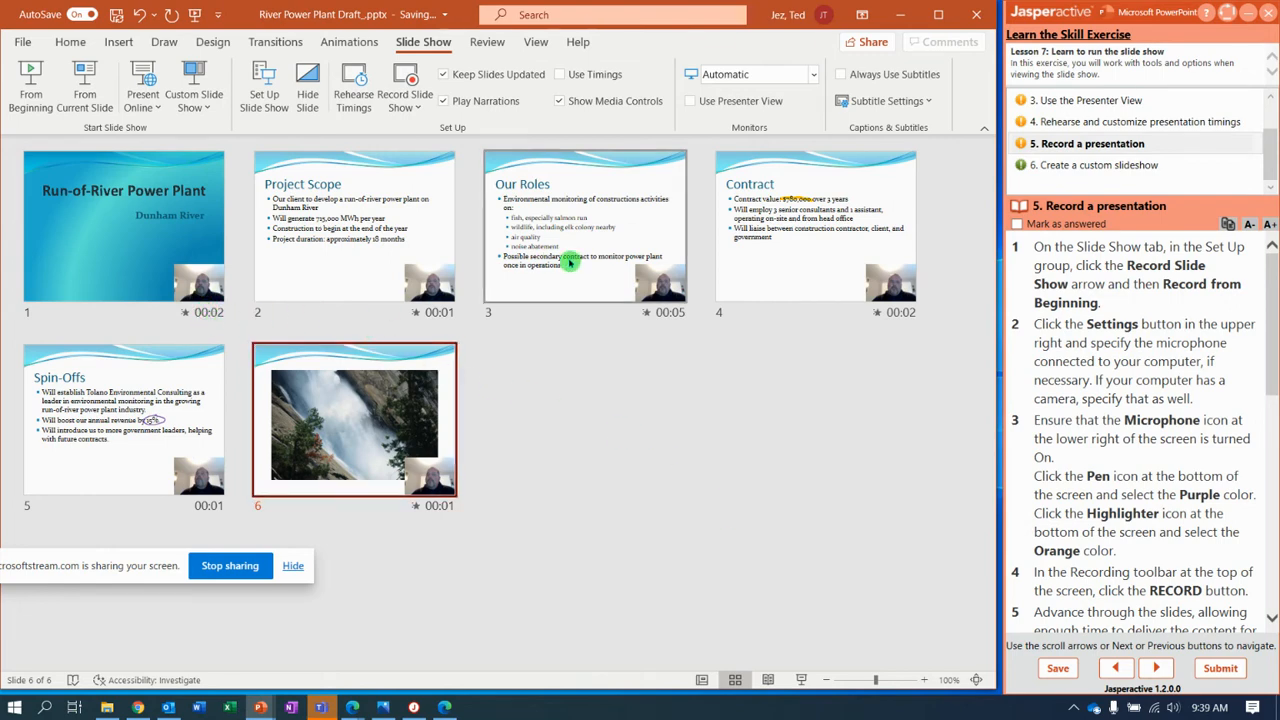
mouse_move(175, 470)
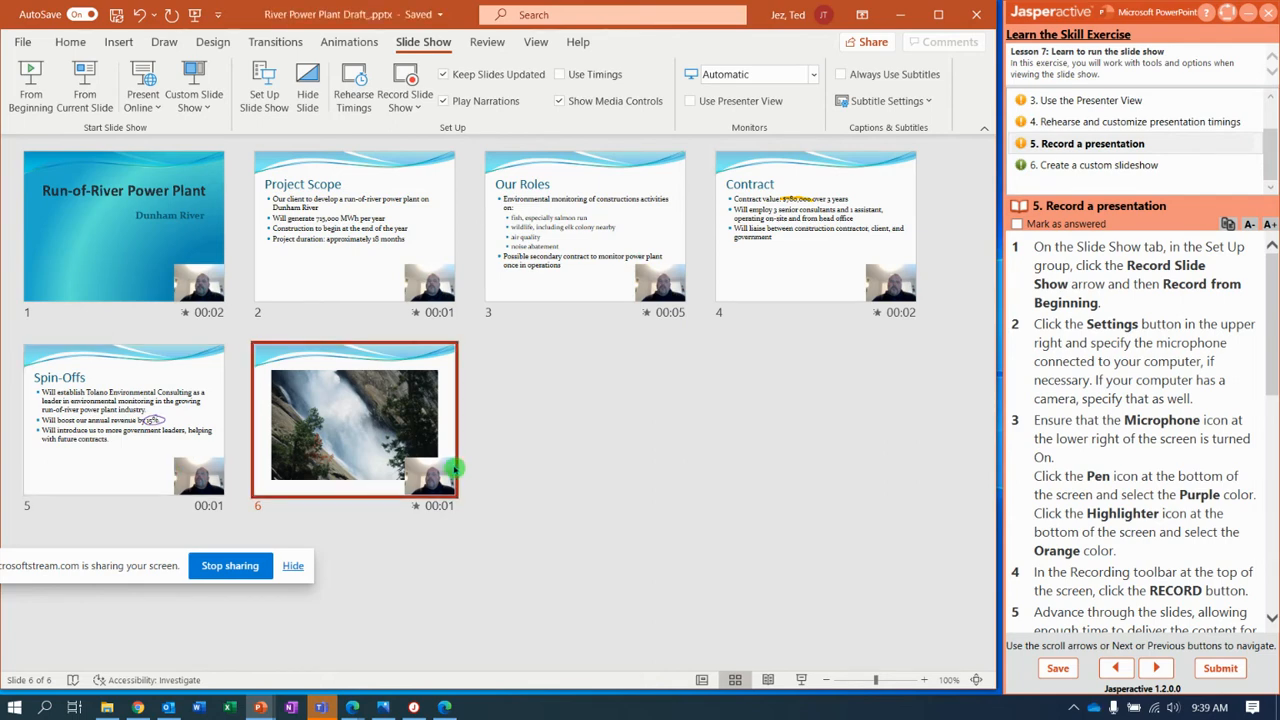
mouse_move(487, 248)
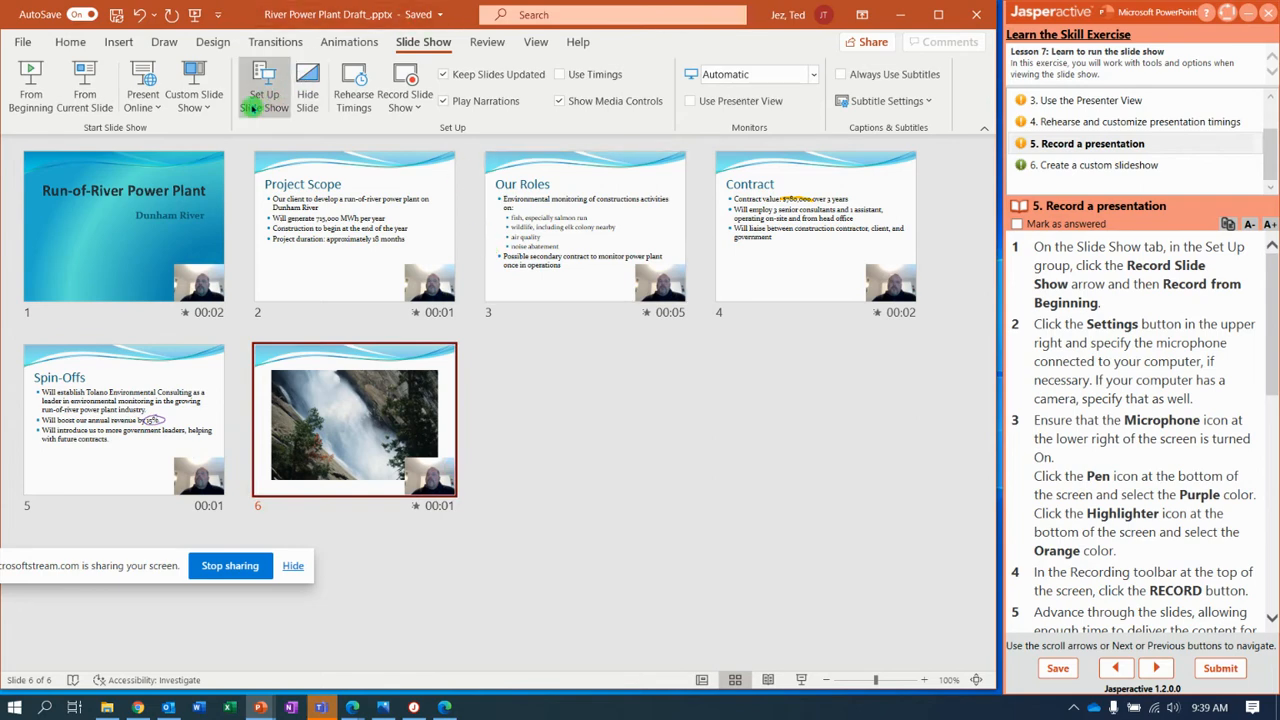
mouse_move(261, 88)
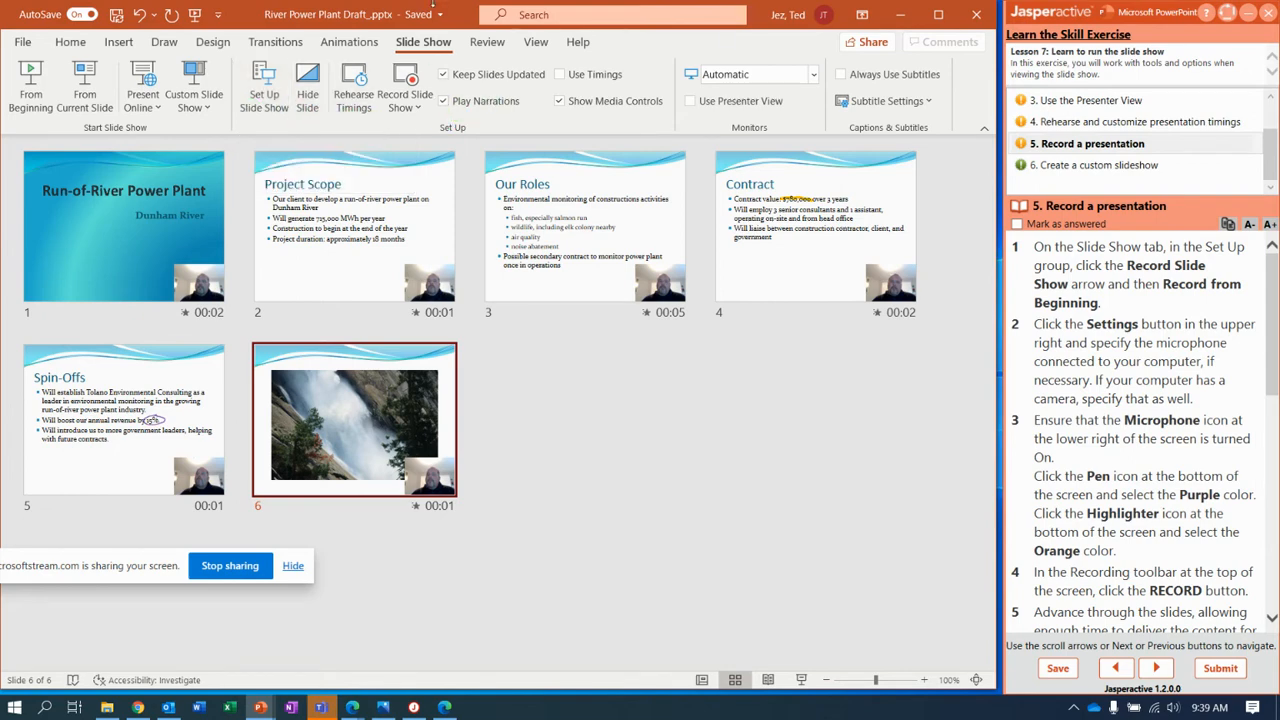
mouse_move(442, 58)
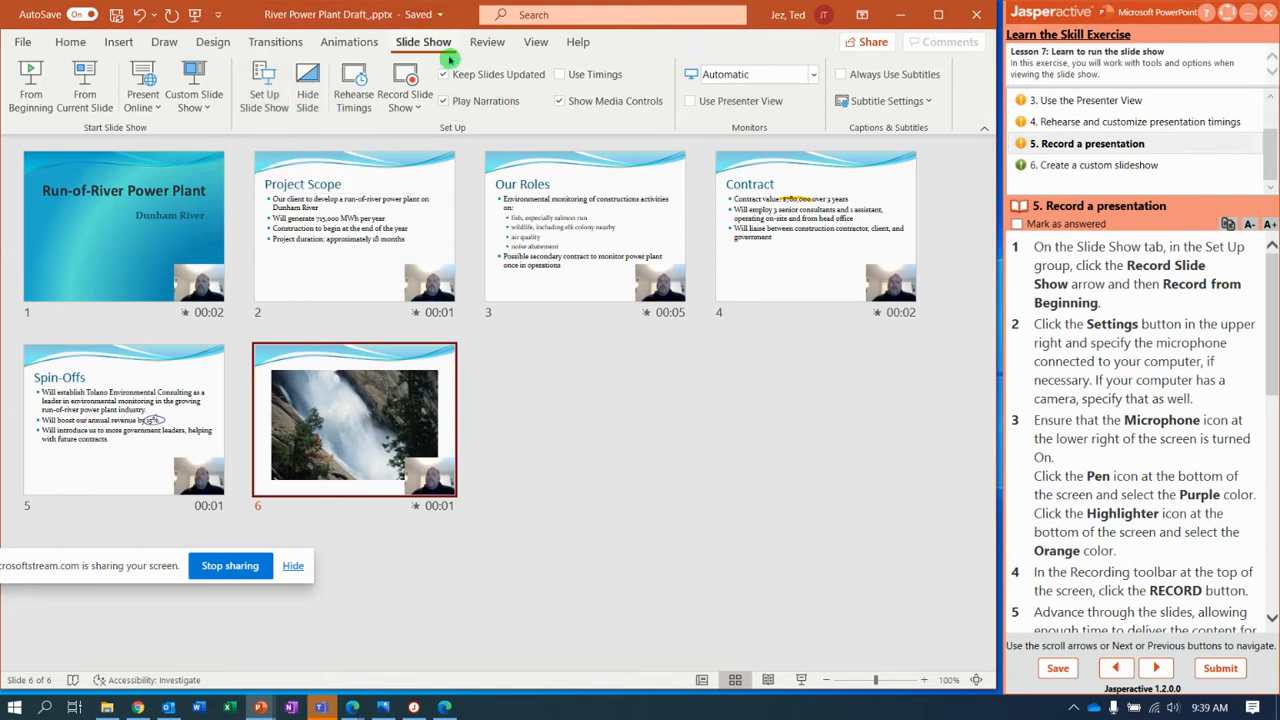
Enable Use Timings so the recorded timings apply to all six slides.
left_click(446, 100)
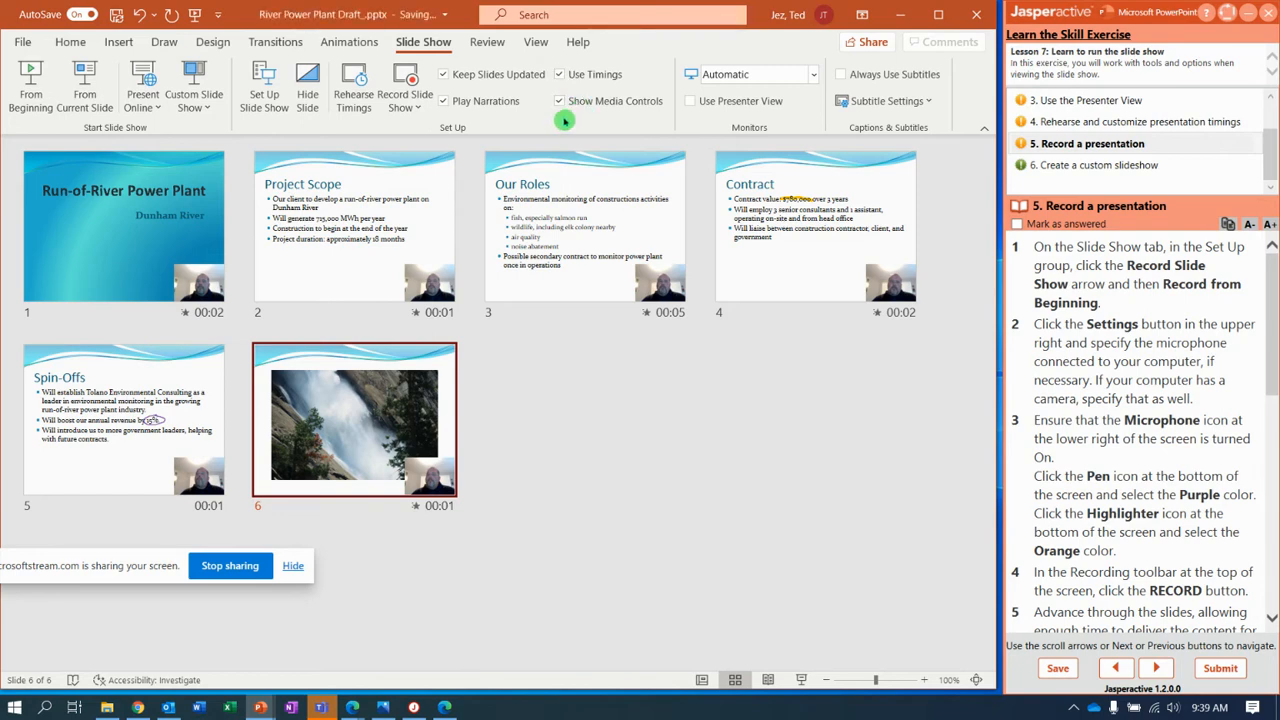
mouse_move(32, 78)
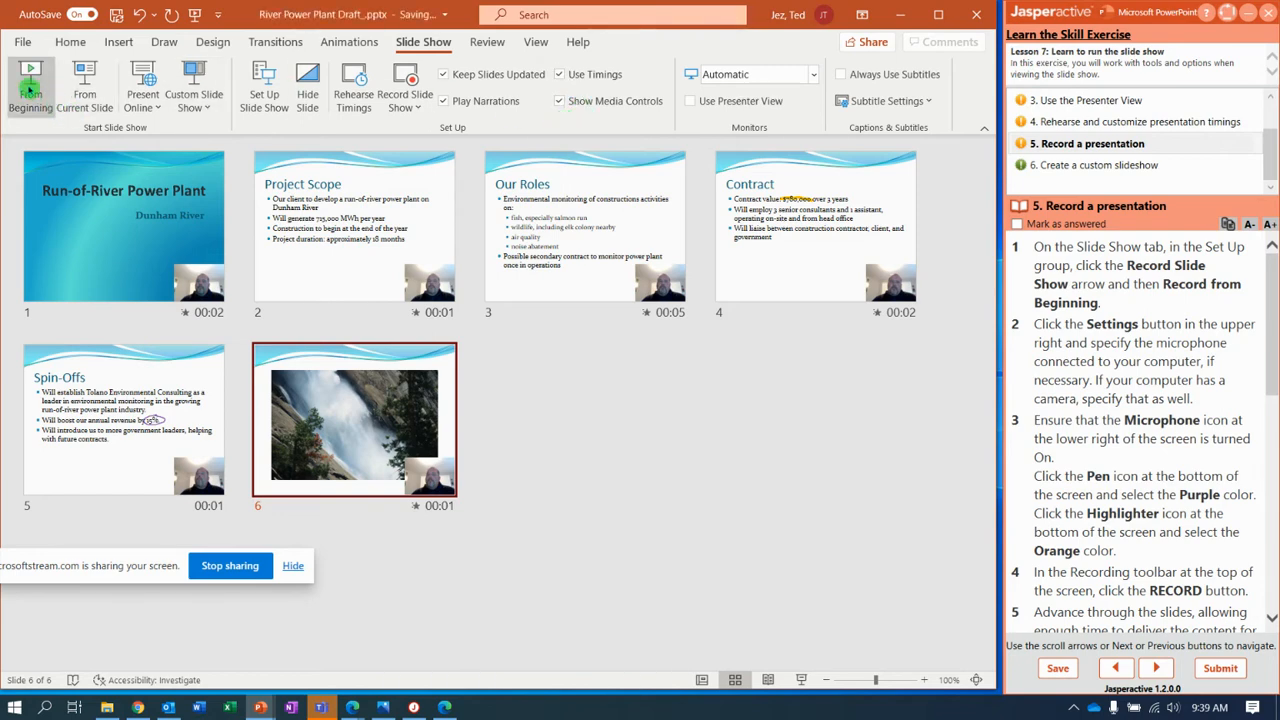
mouse_move(30, 75)
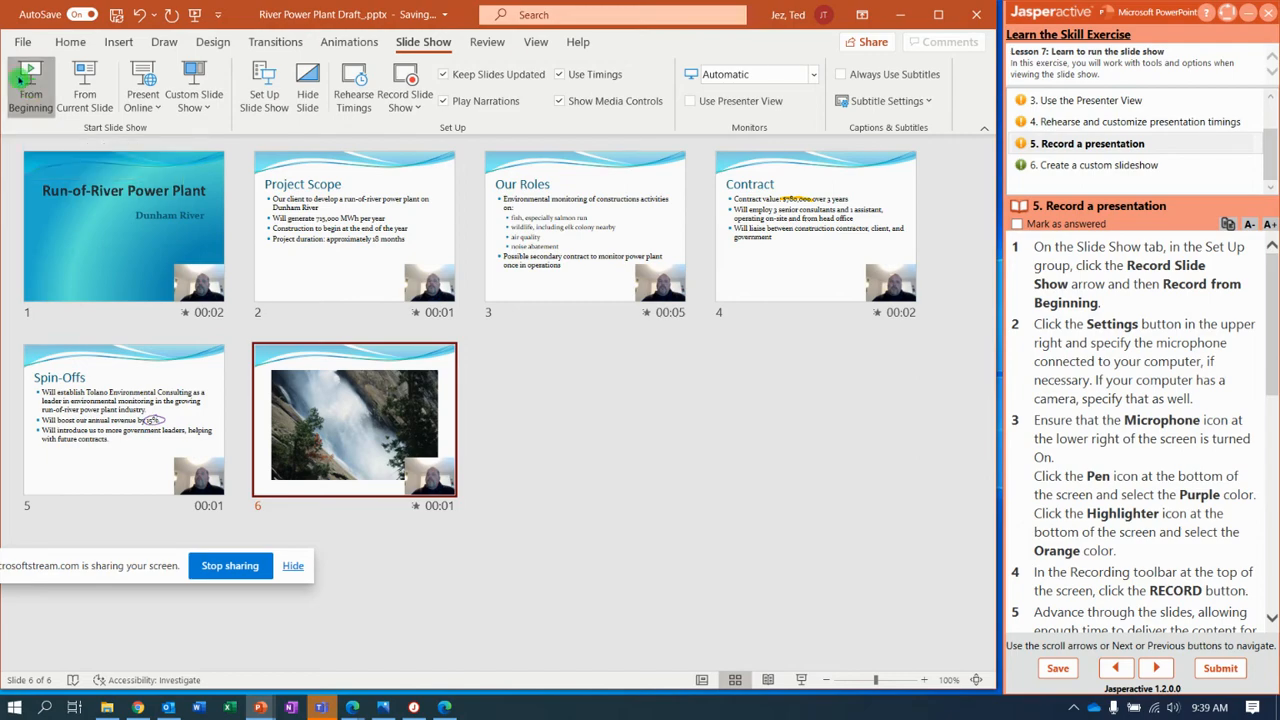
left_click(30, 72)
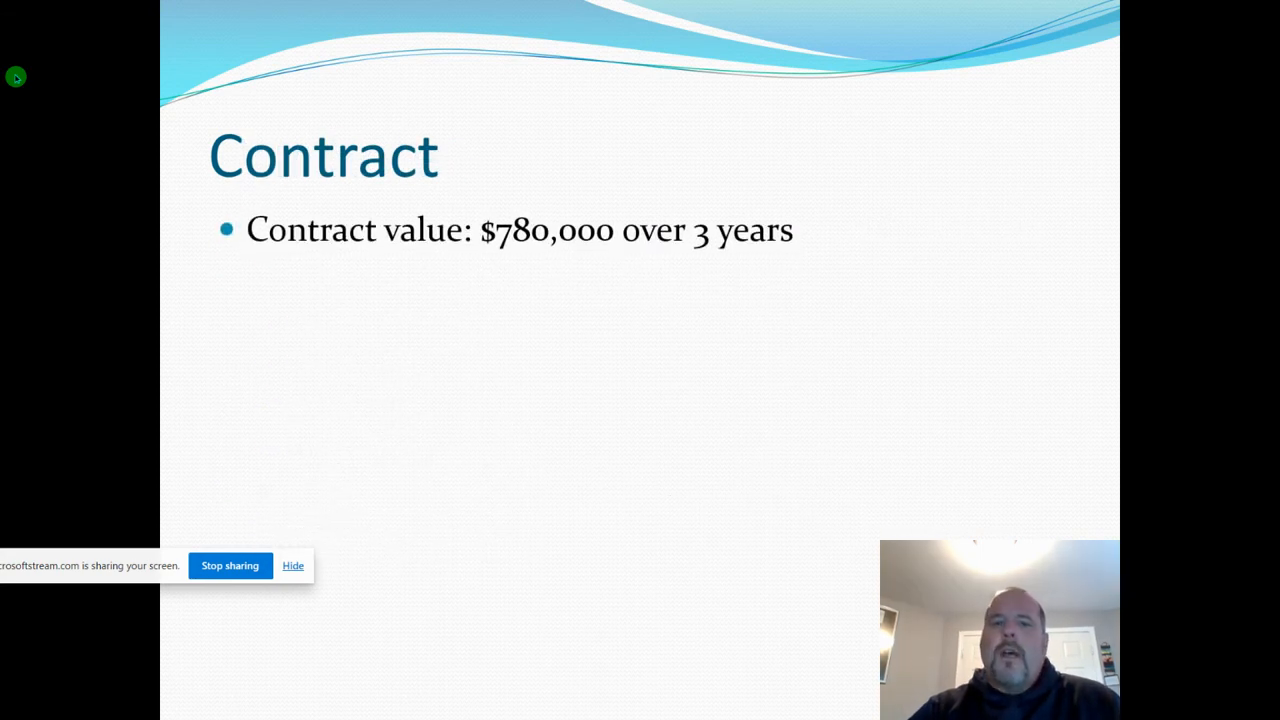
key("right")
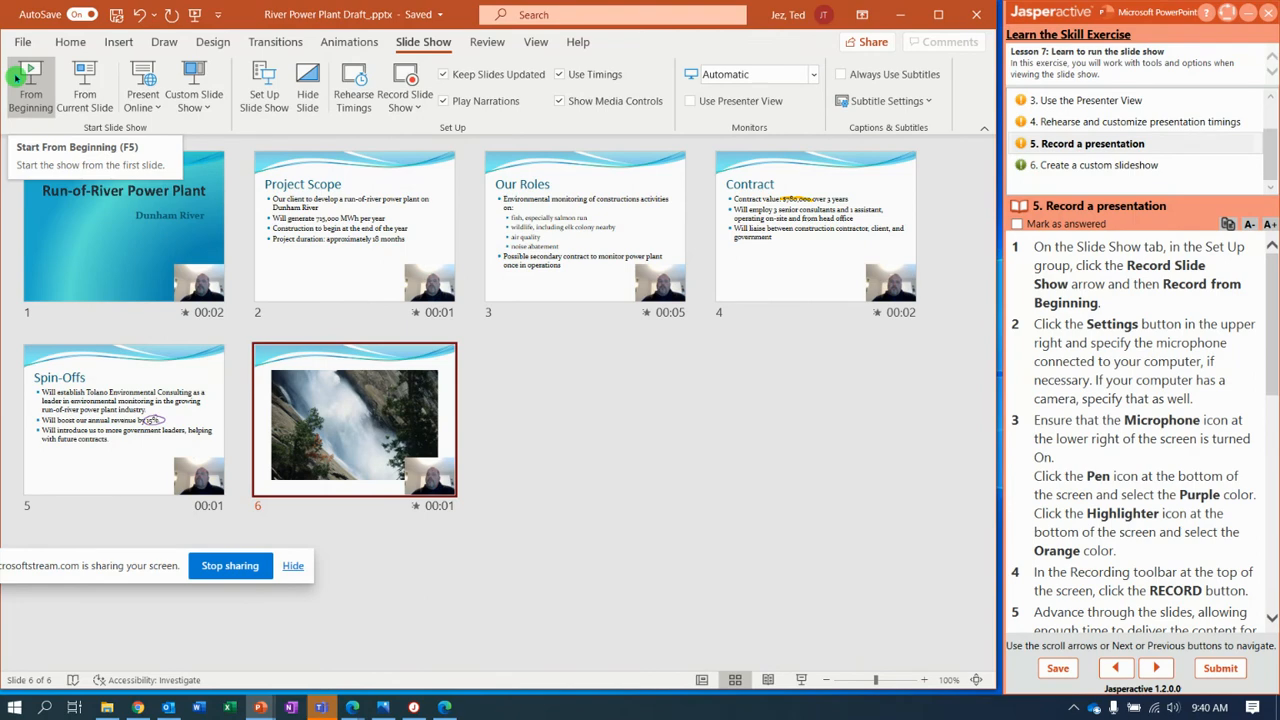
mouse_move(721, 361)
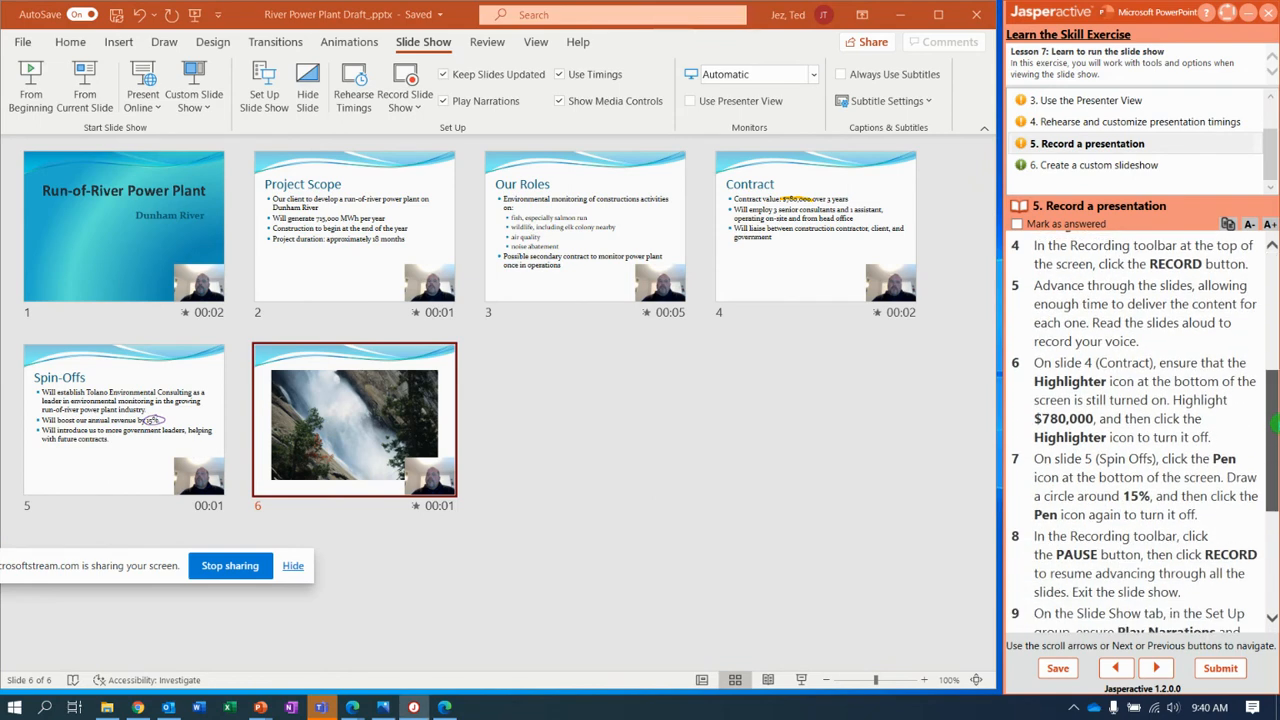
Scroll the Jasperactive instructions down to step 6, creating a custom slide show.
scroll("down", 3)
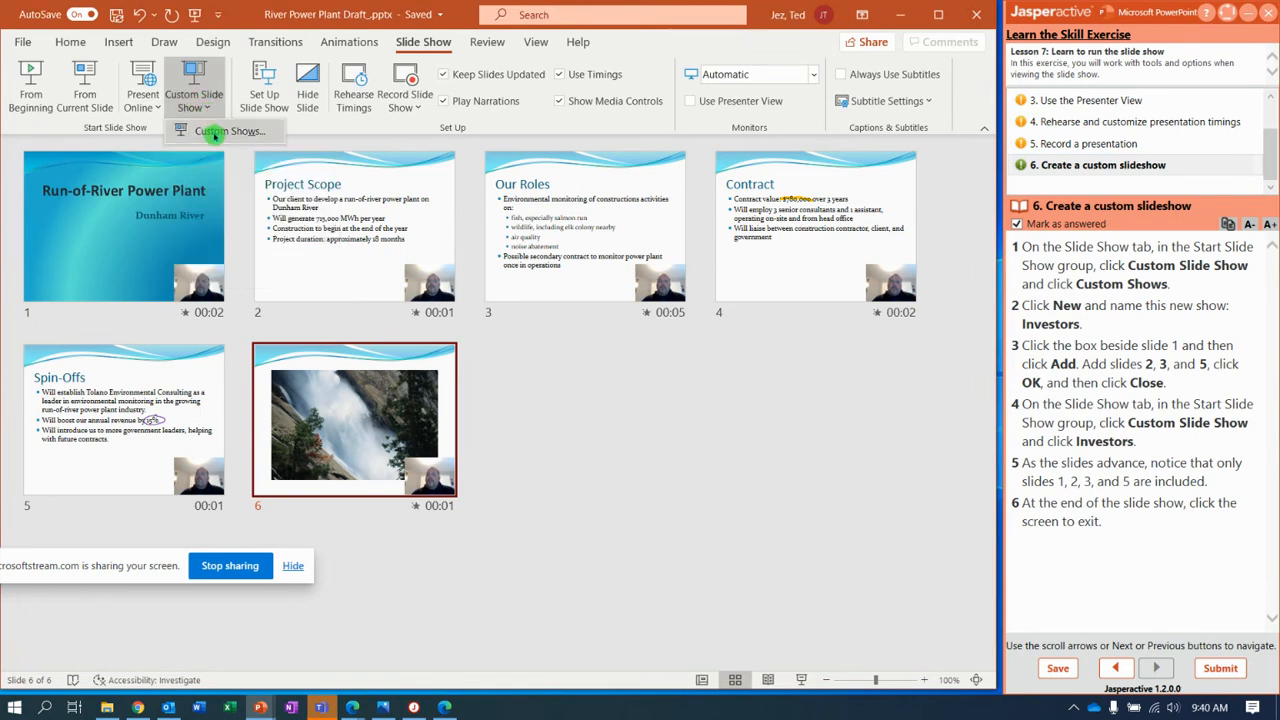
Define the Investors custom show with slides 1, 2, 3 and 5, then confirm it.
left_click(256, 131)
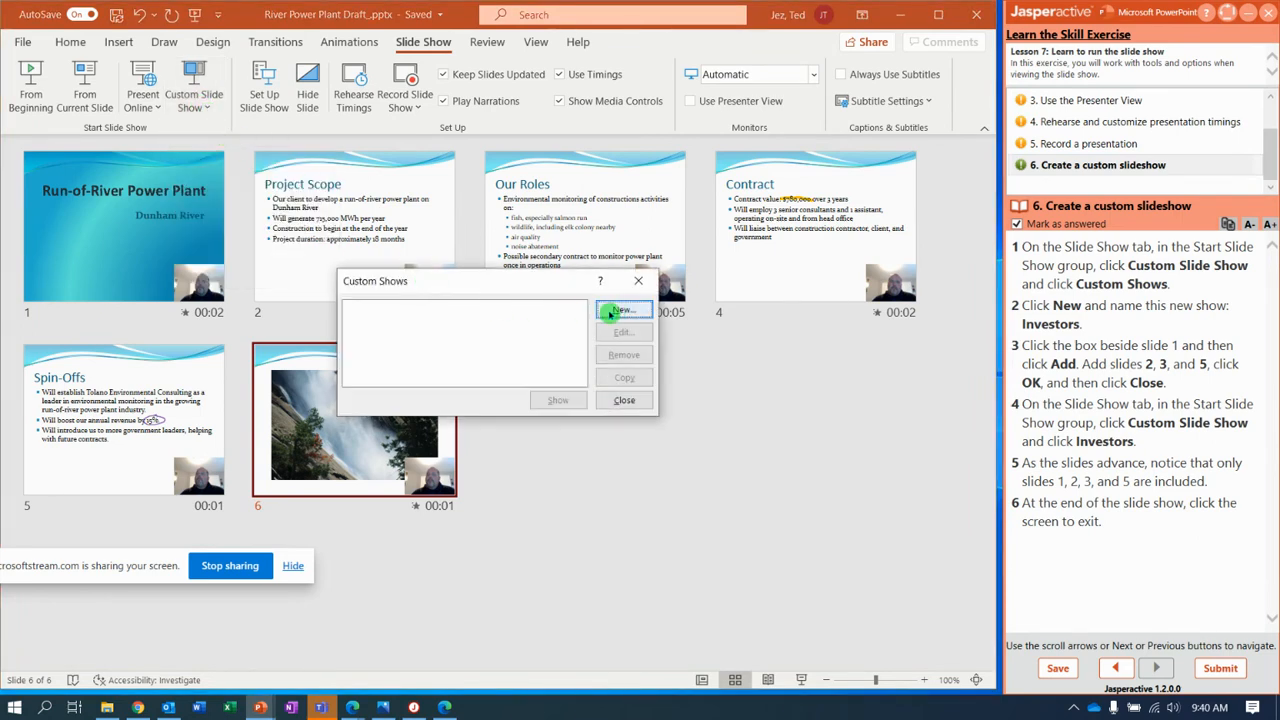
left_click(623, 310)
type("Investors")
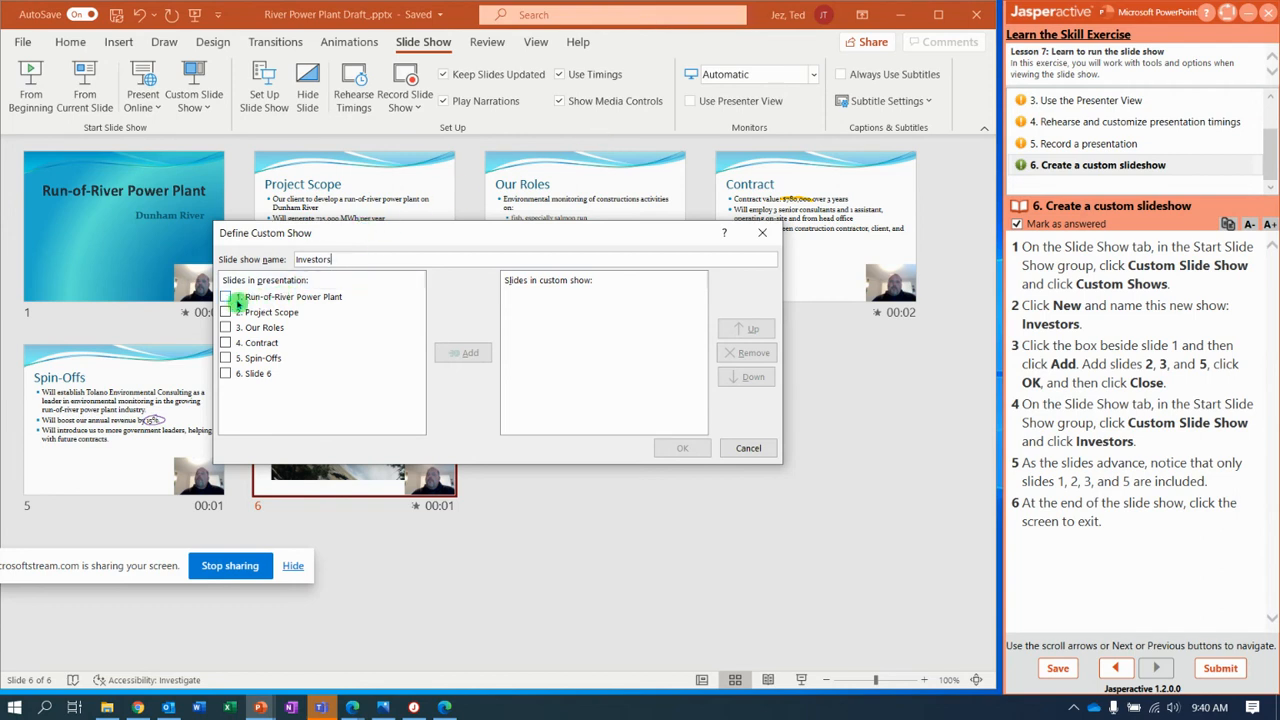
left_click(226, 296)
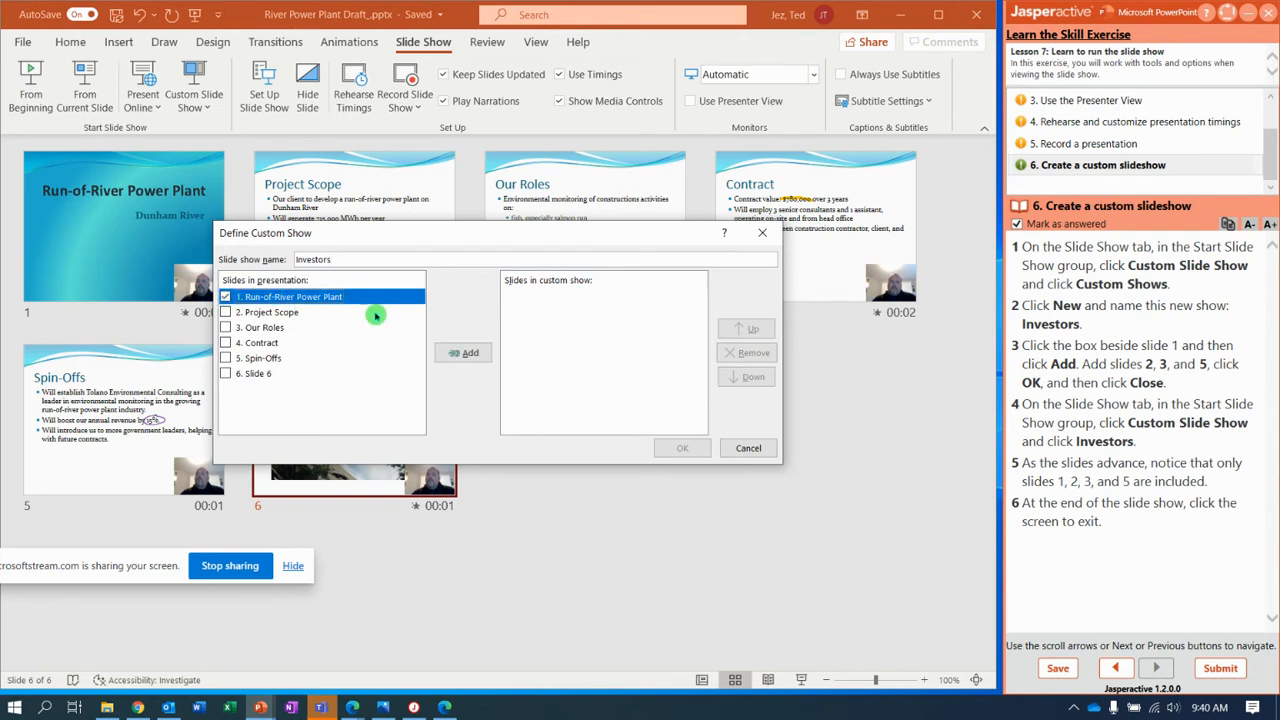
left_click(463, 352)
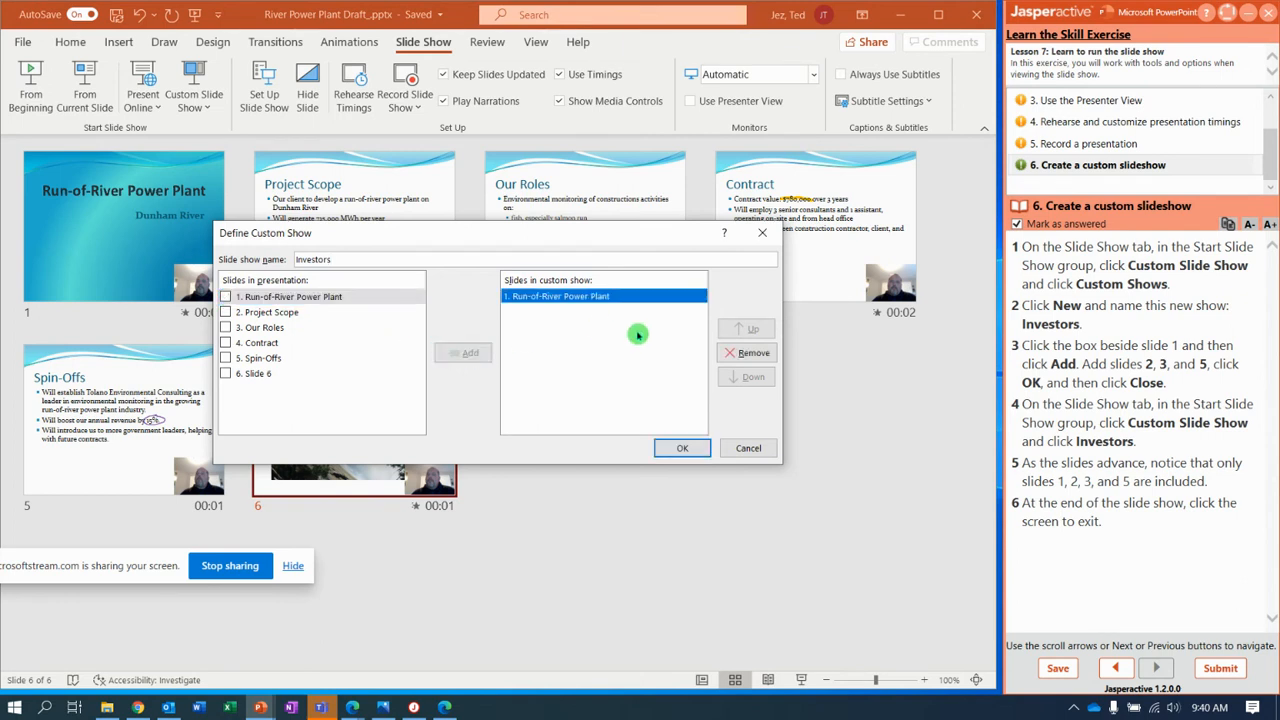
mouse_move(611, 318)
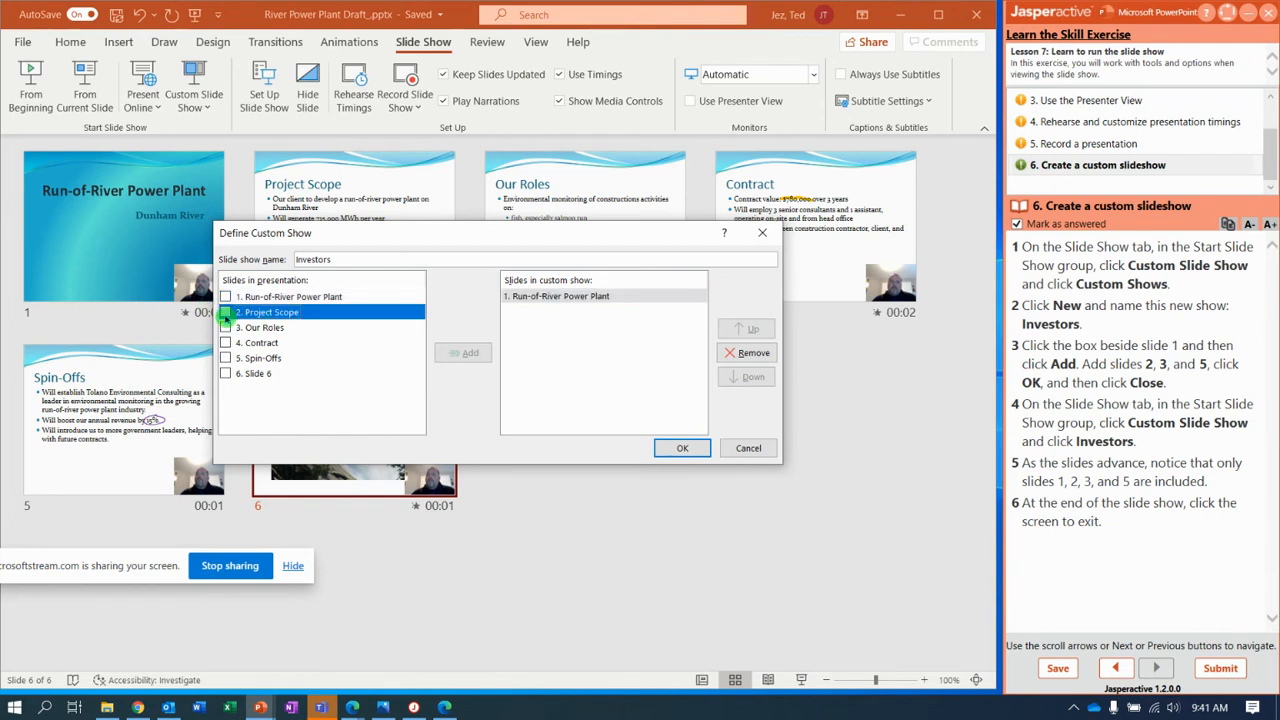
left_click(226, 312)
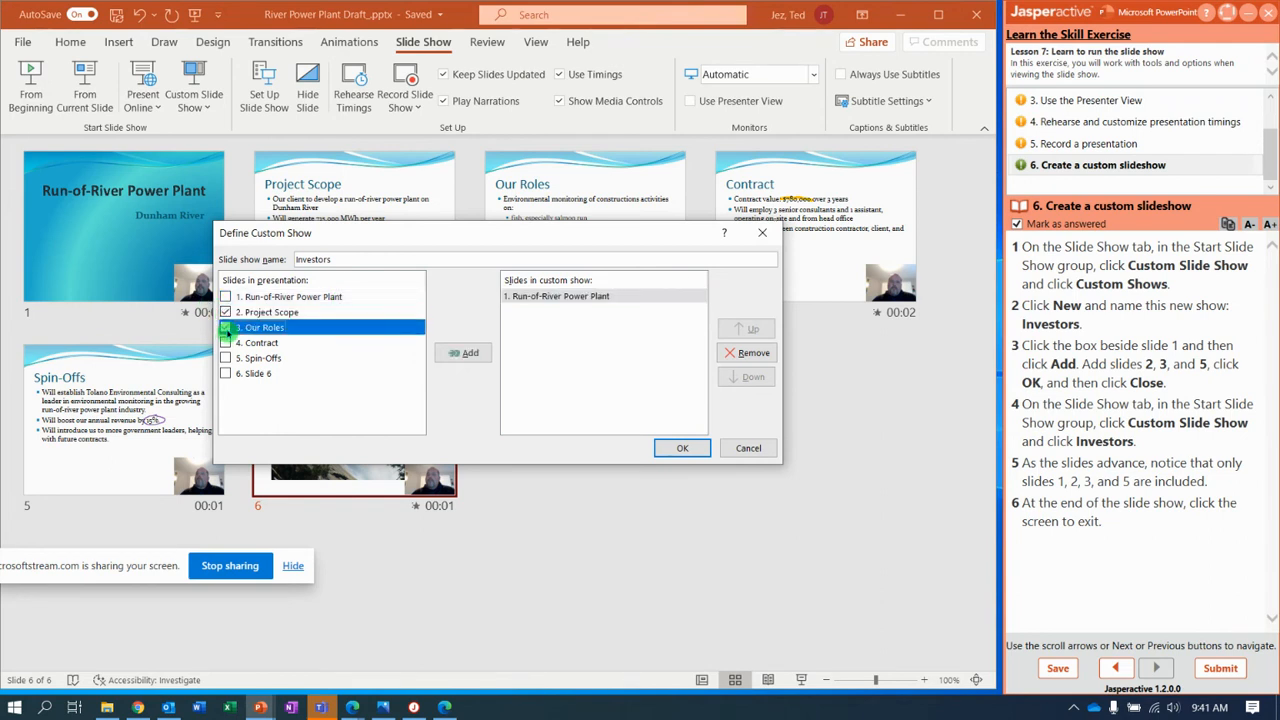
left_click(227, 357)
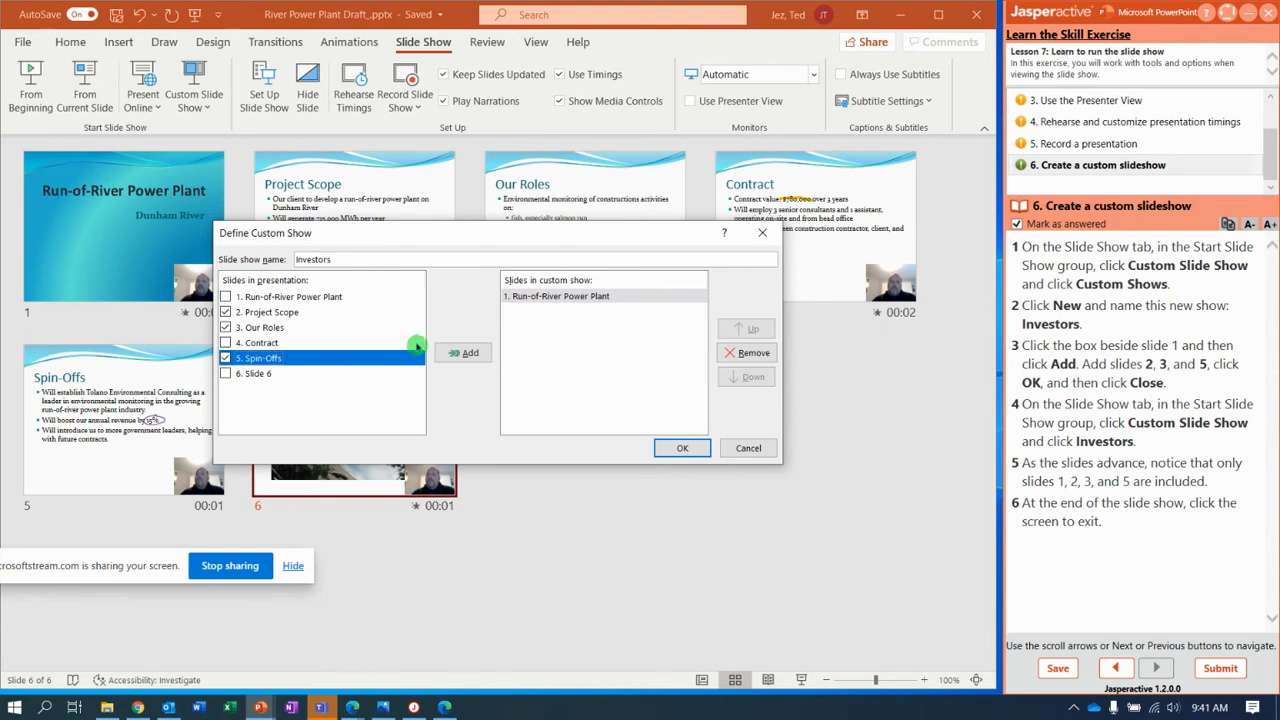
left_click(461, 352)
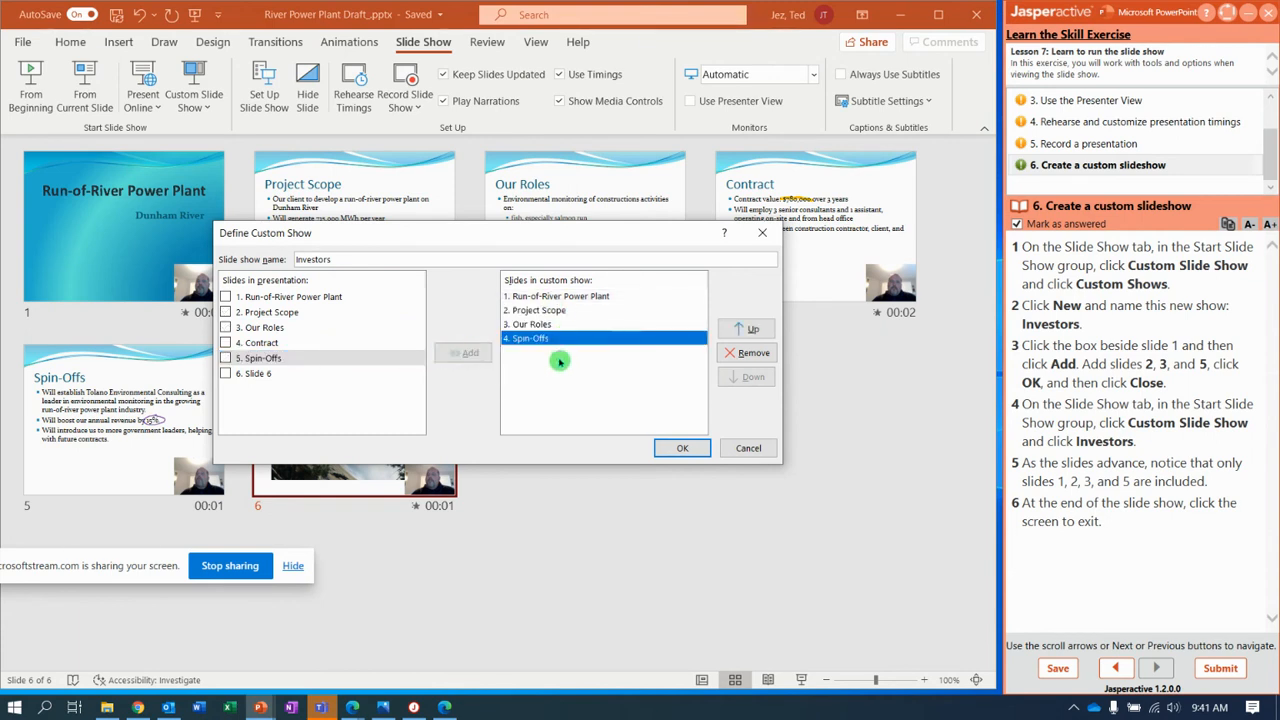
mouse_move(607, 376)
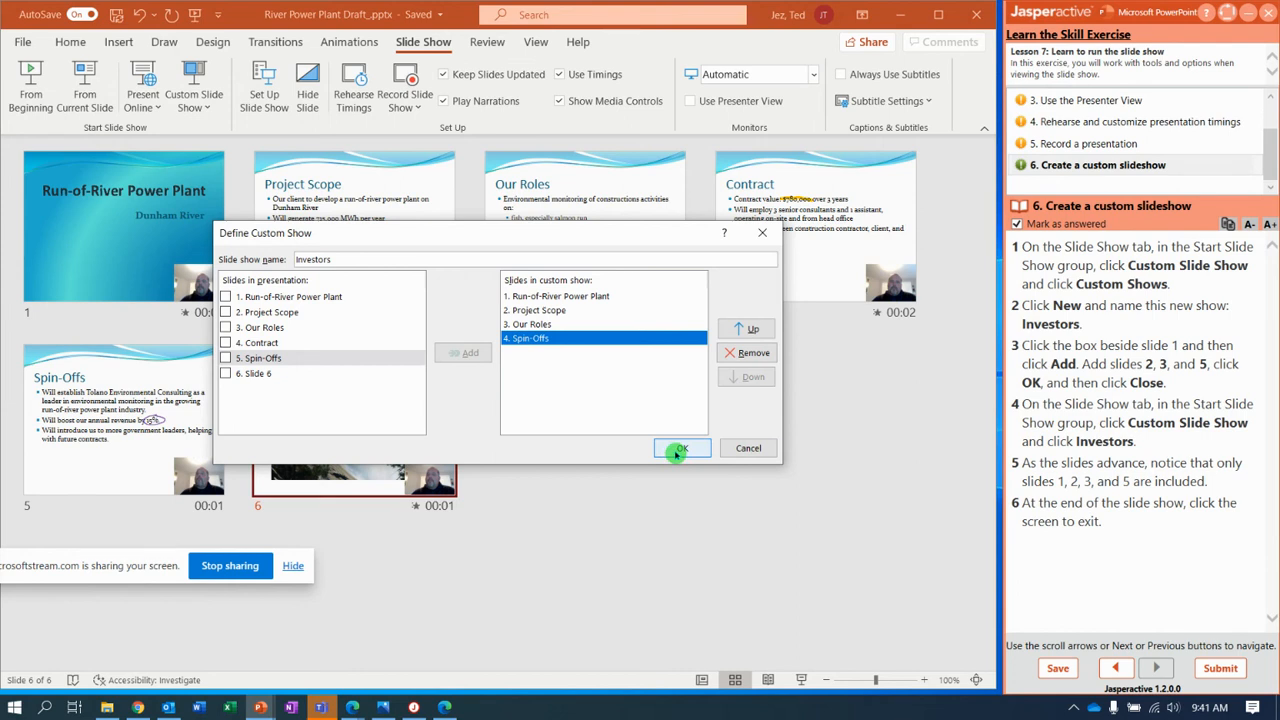
left_click(681, 448)
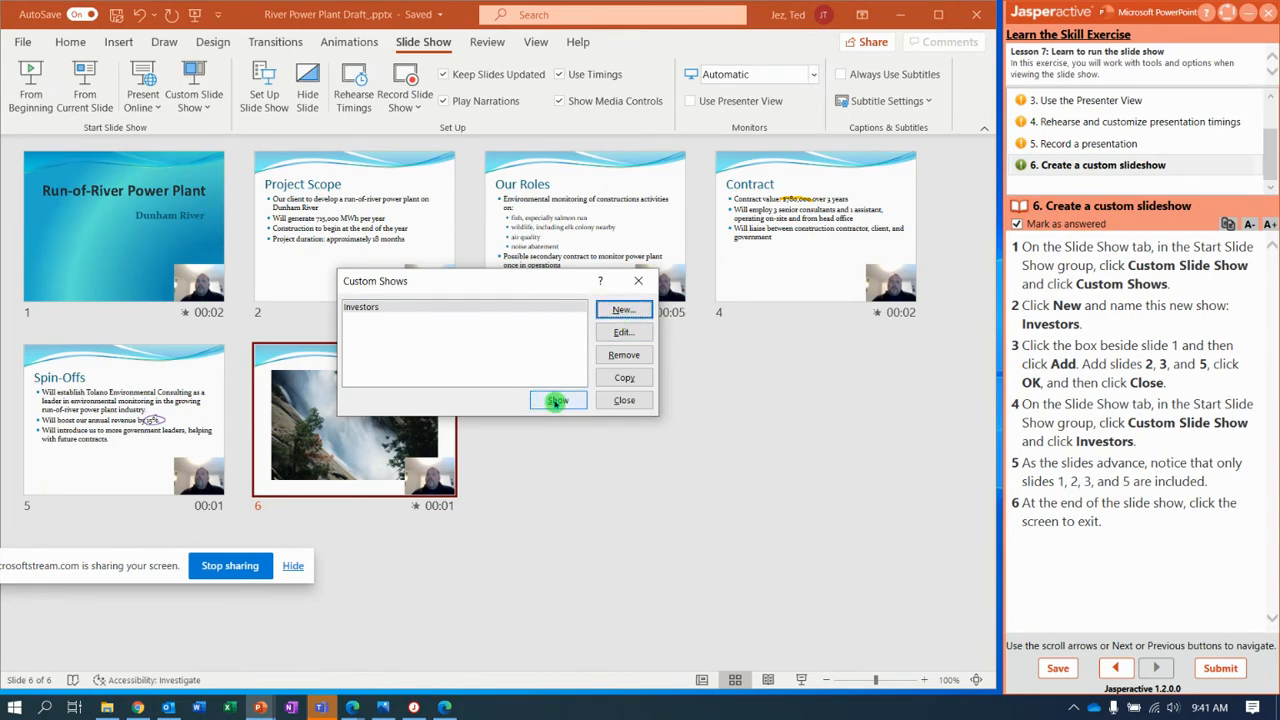
Play the Investors show, advance to Spin-Offs, and circle the 15% figure.
left_click(557, 400)
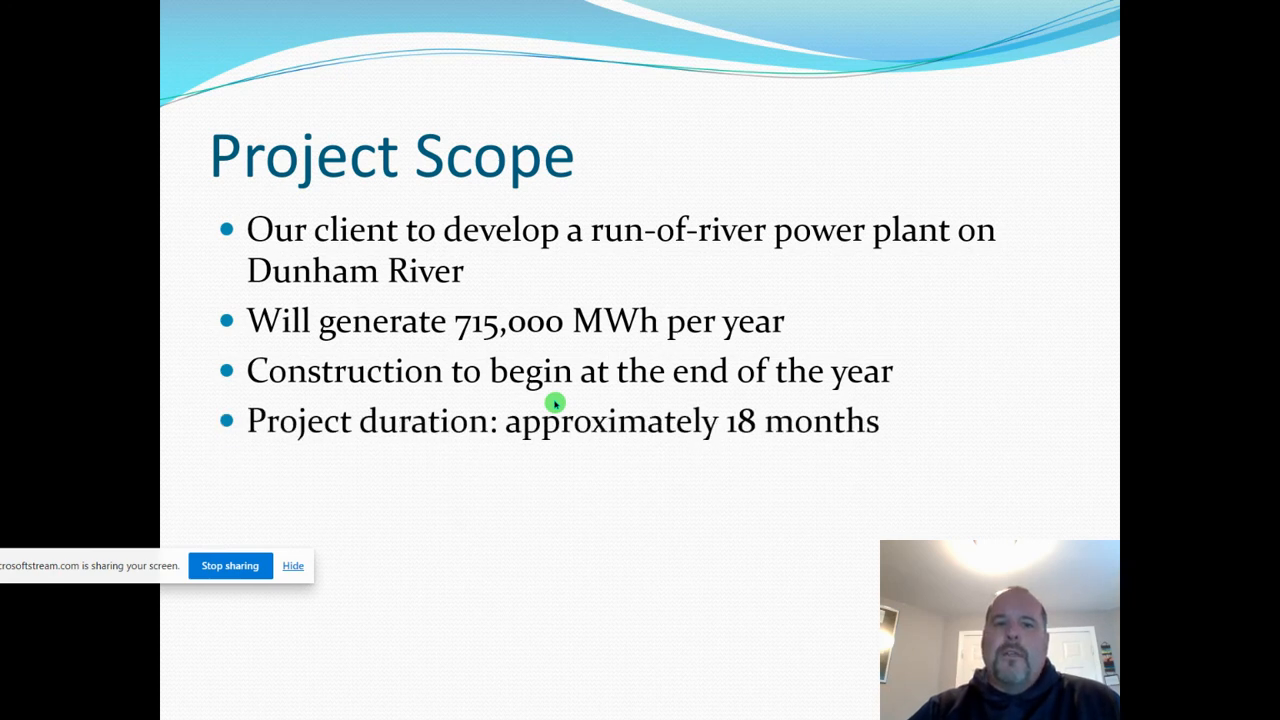
key("right")
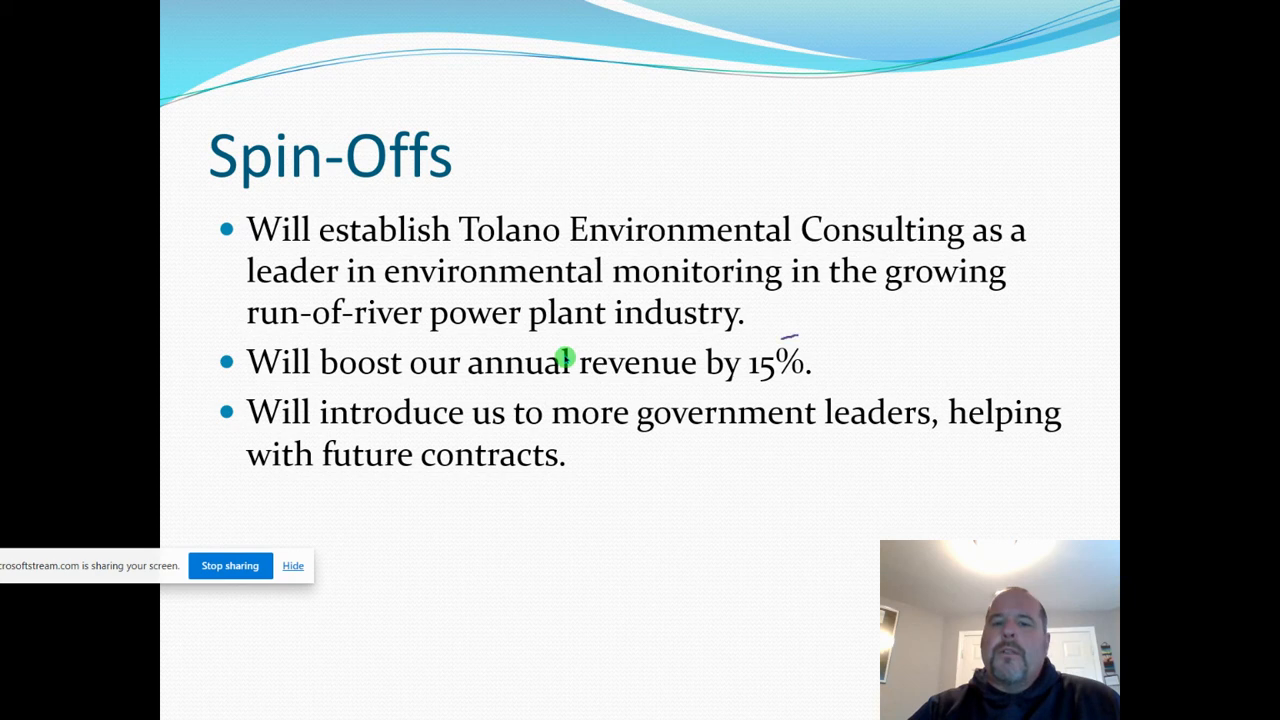
left_click_drag(740, 375, 840, 355)
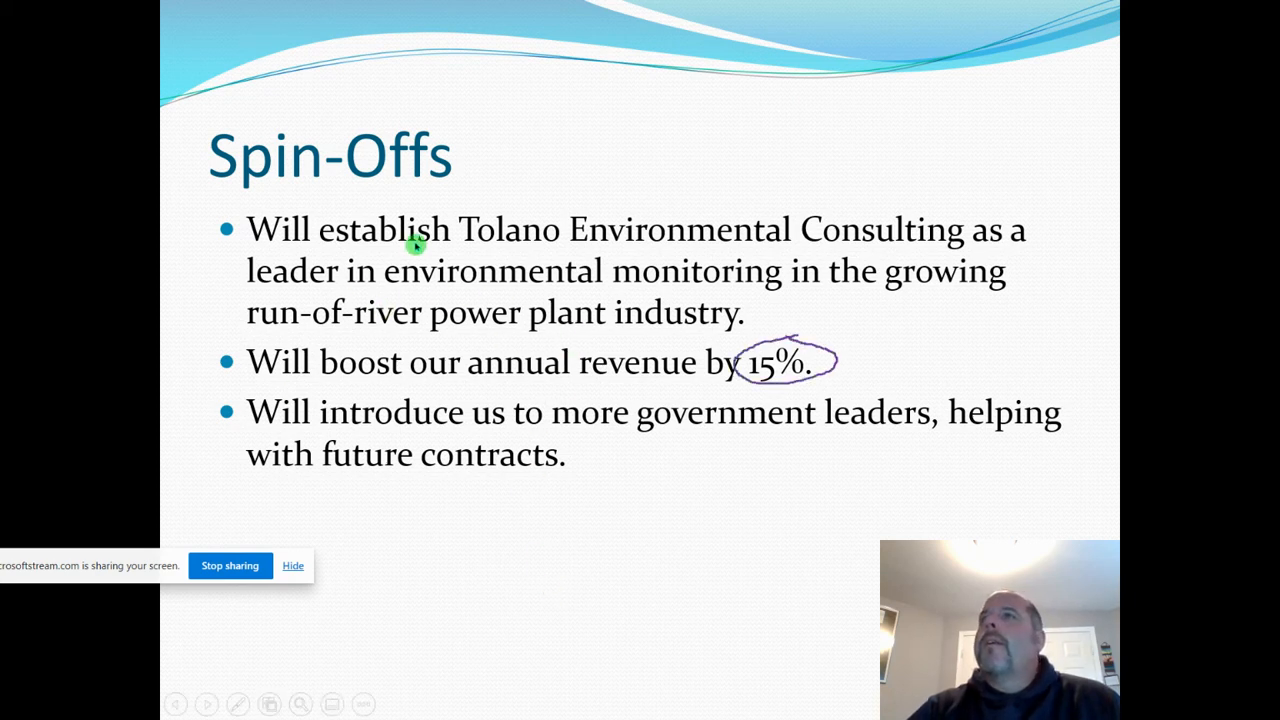
mouse_move(642, 550)
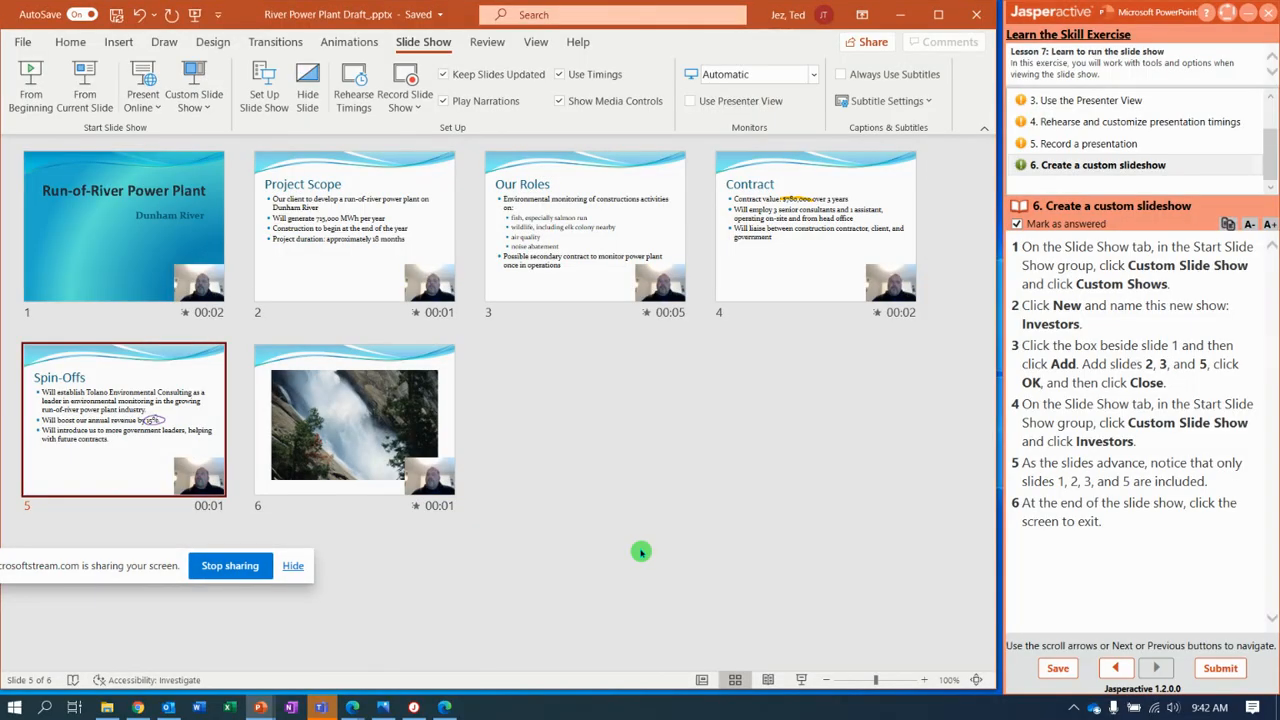
mouse_move(860, 600)
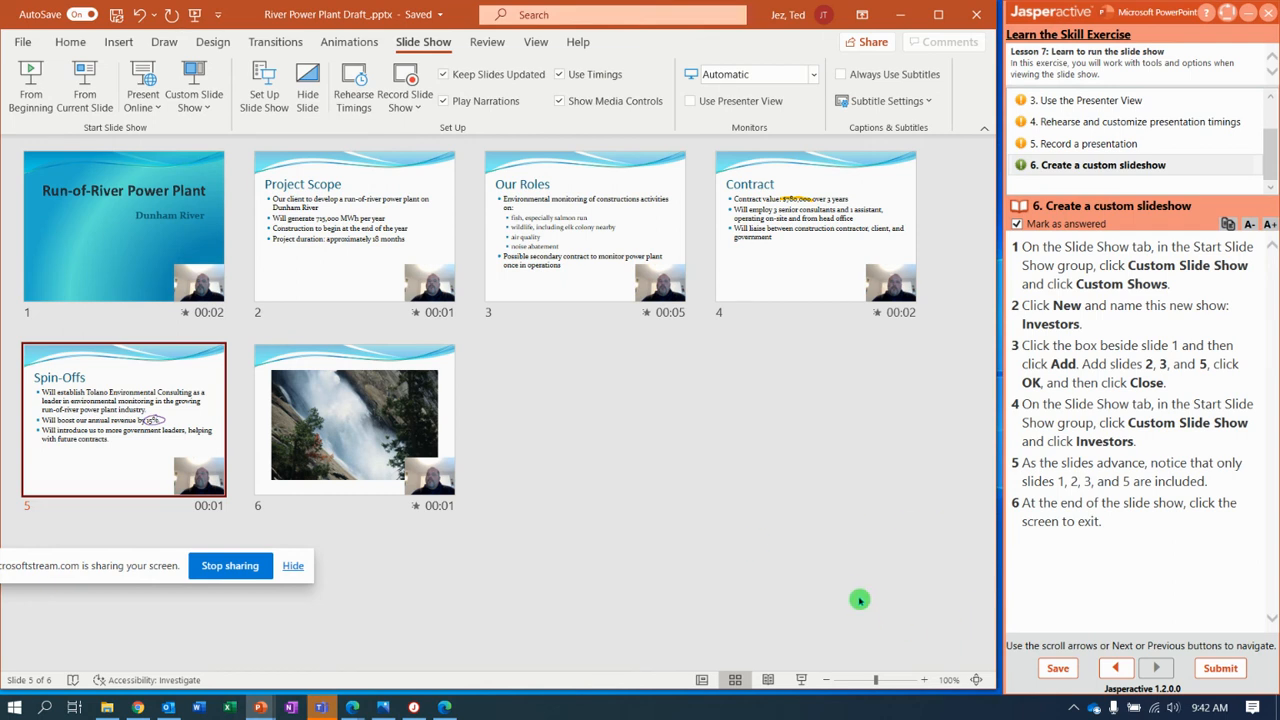
mouse_move(1140, 623)
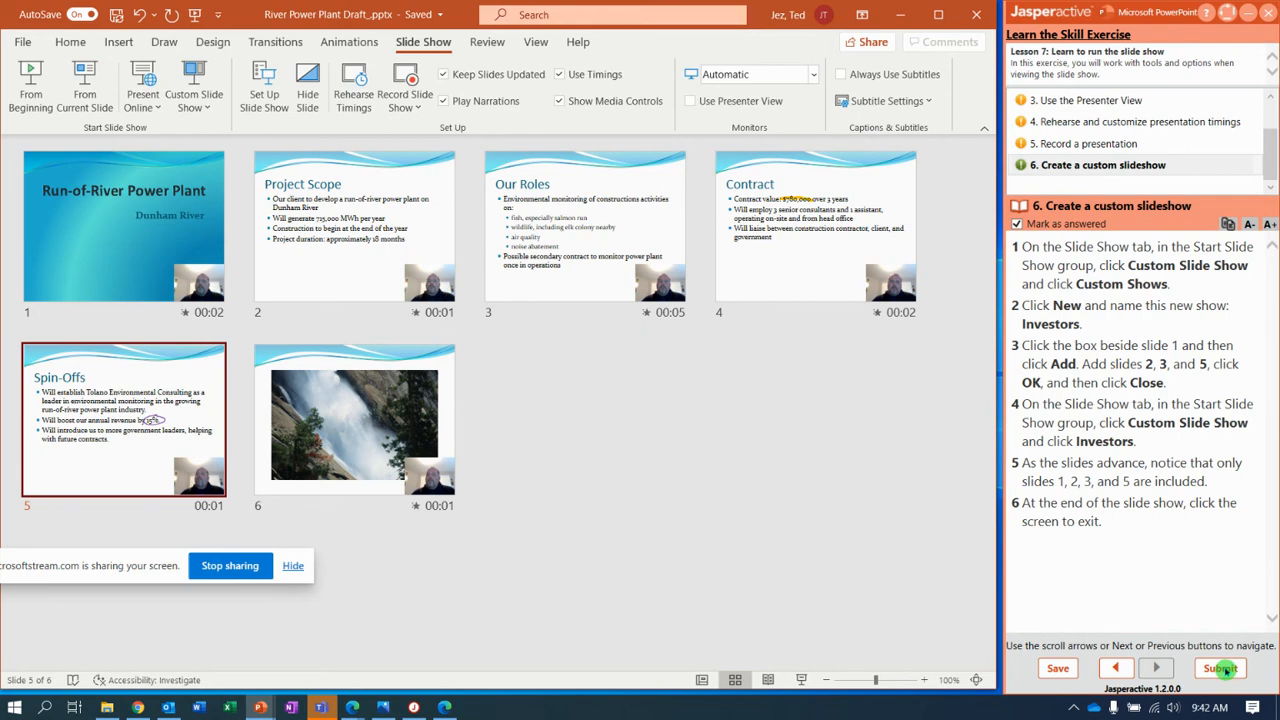
Submit the exercise results, scored 33.33%, and return to Lesson 7, Preparing the Slide Show.
left_click(1219, 668)
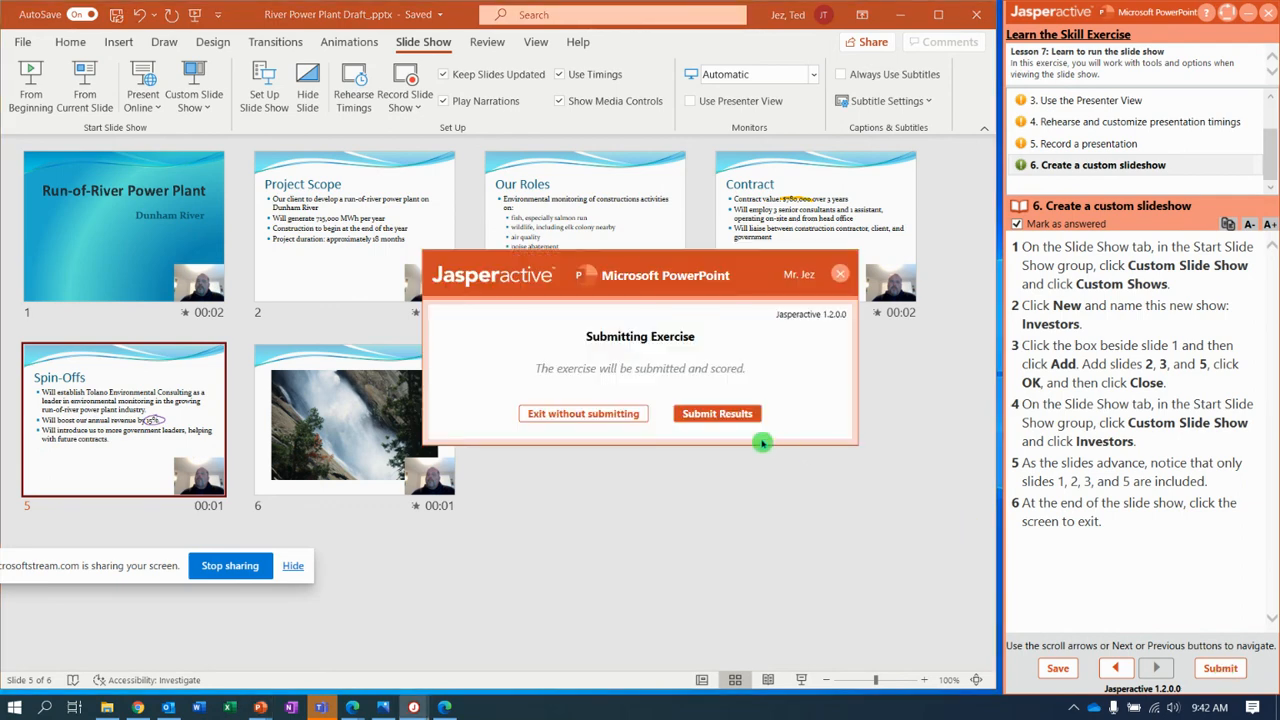
left_click(716, 413)
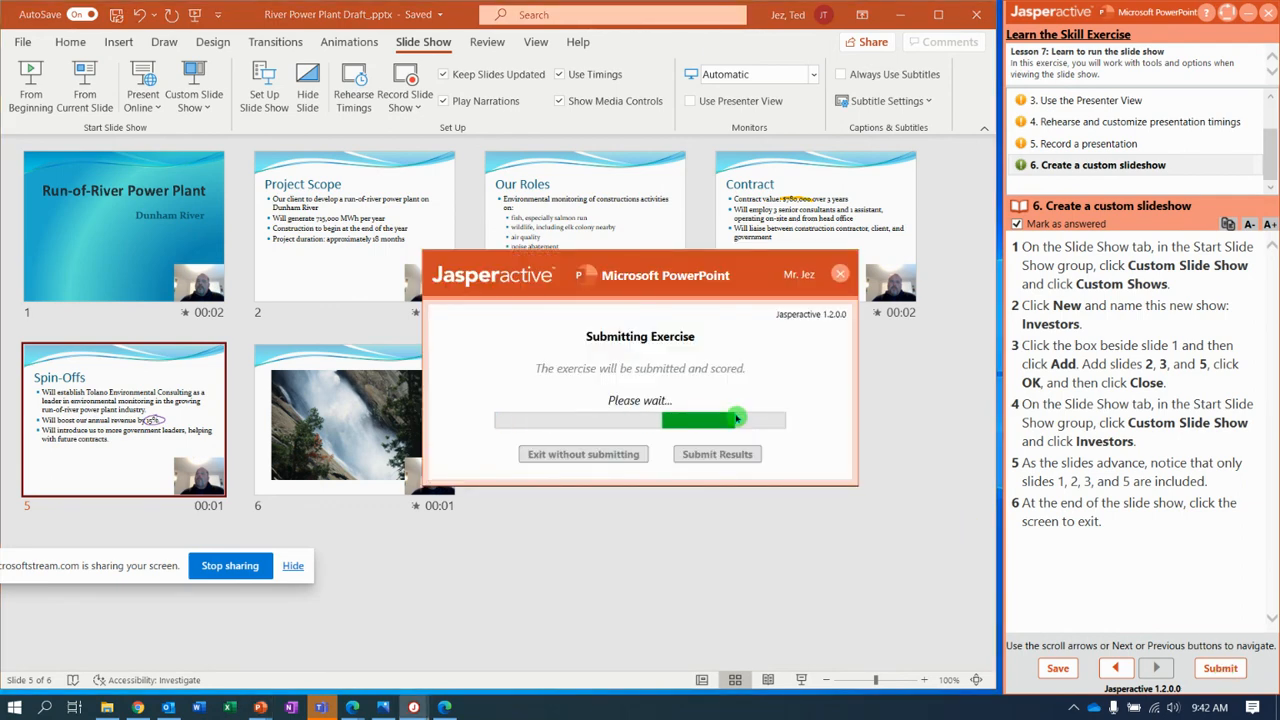
left_click(717, 454)
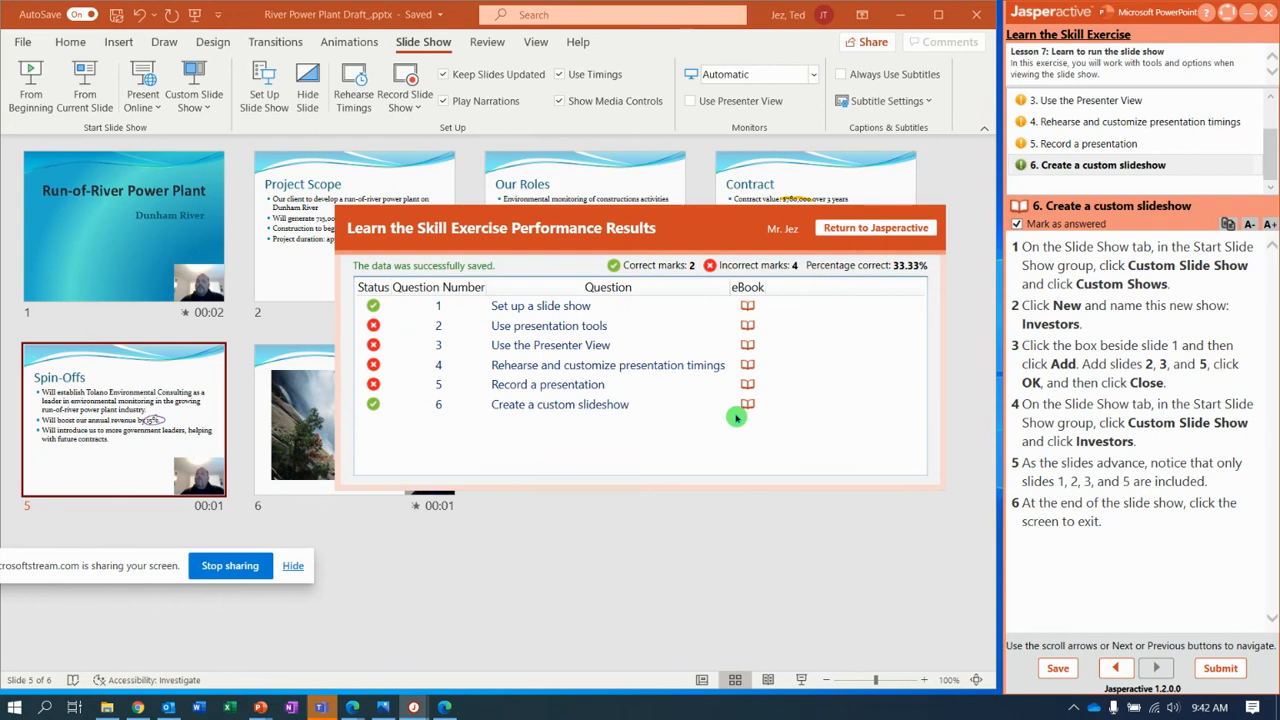
mouse_move(661, 345)
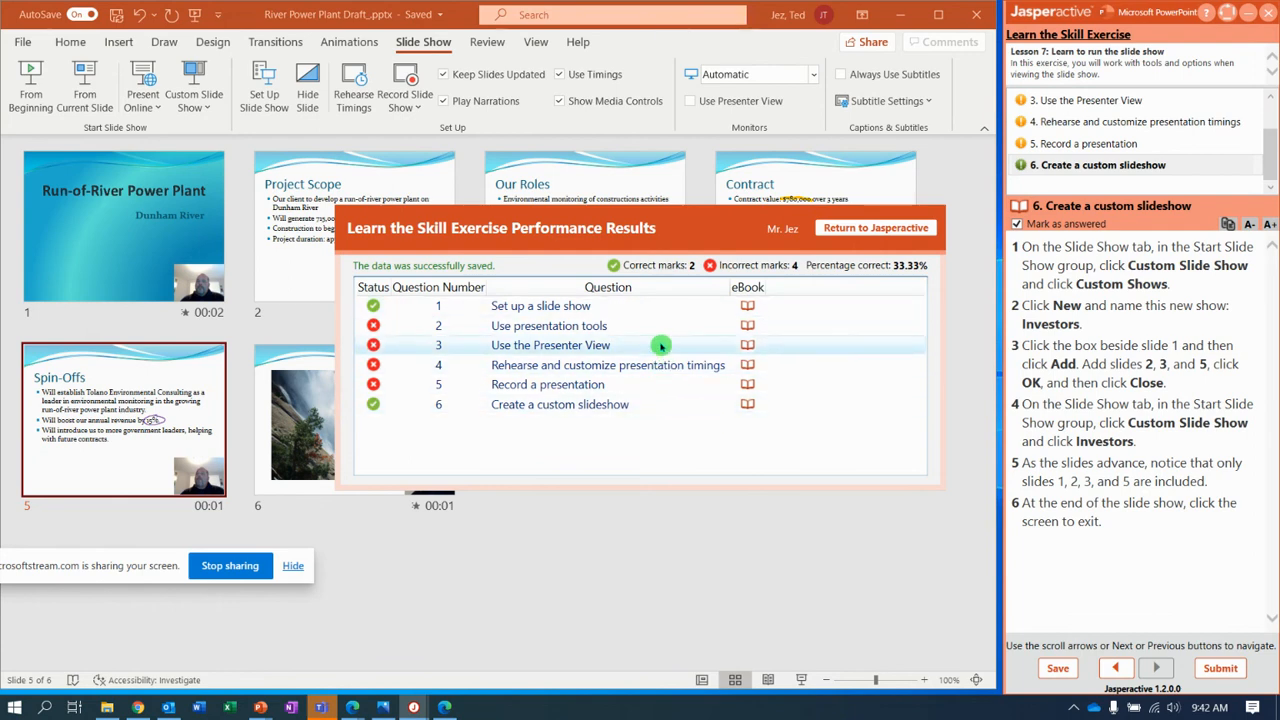
mouse_move(667, 353)
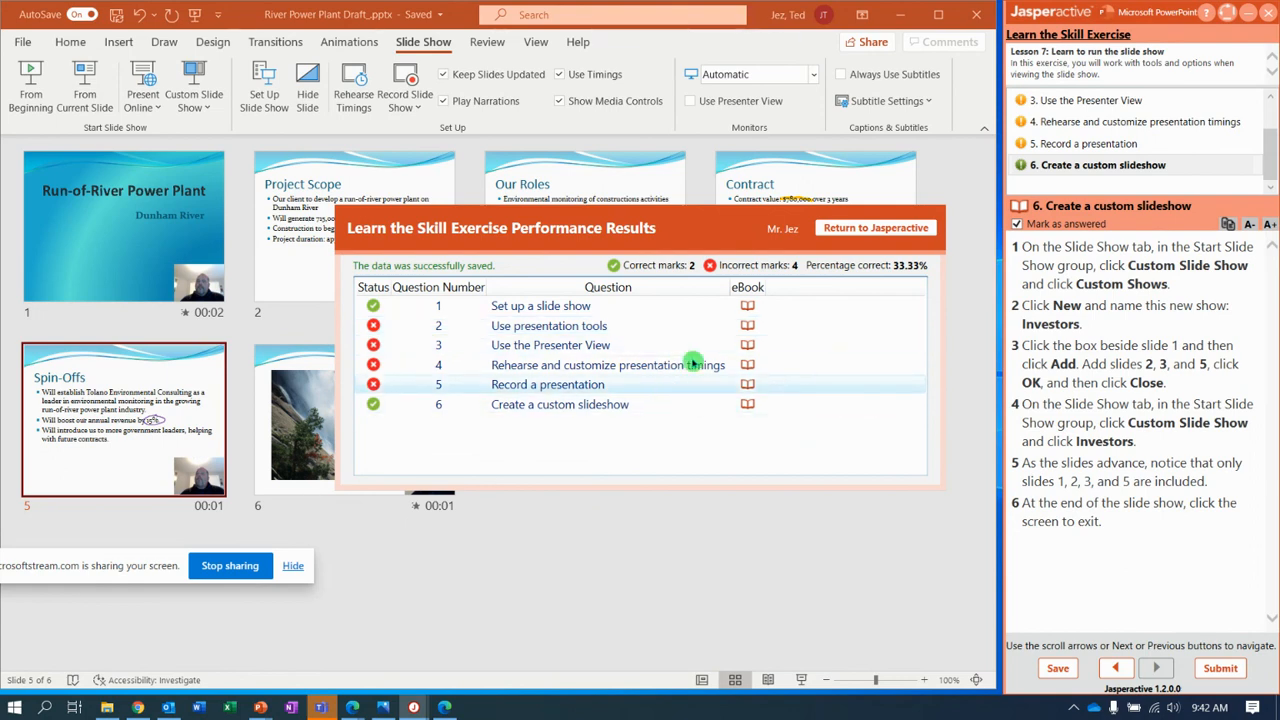
left_click(874, 227)
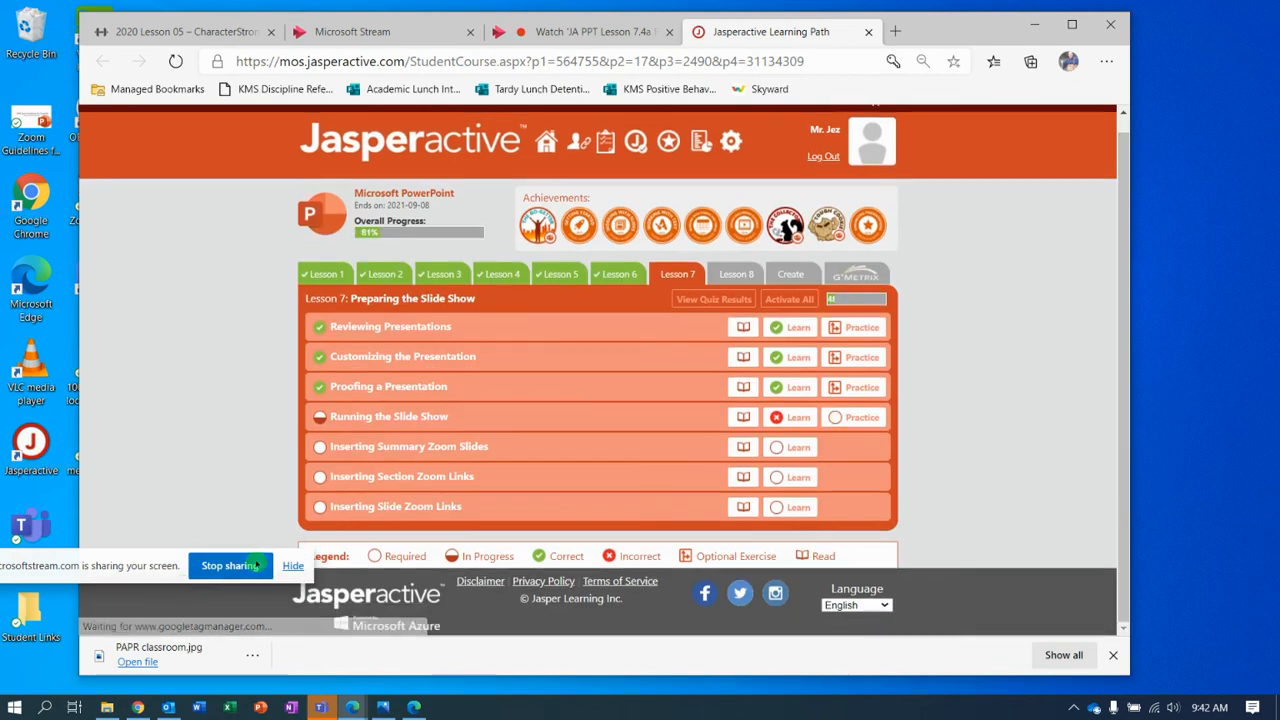
Expand Running the Slide Show in Lesson 7 to view correct and incorrect skills.
left_click(389, 416)
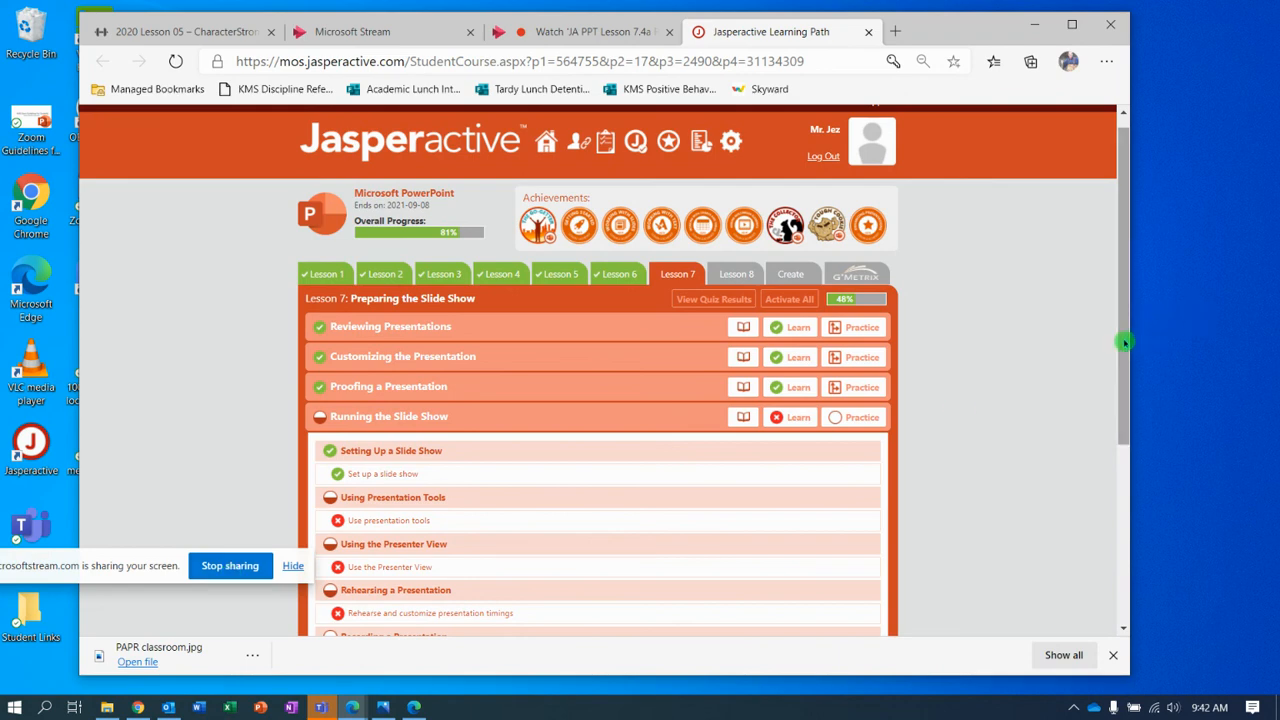
scroll("down", 3)
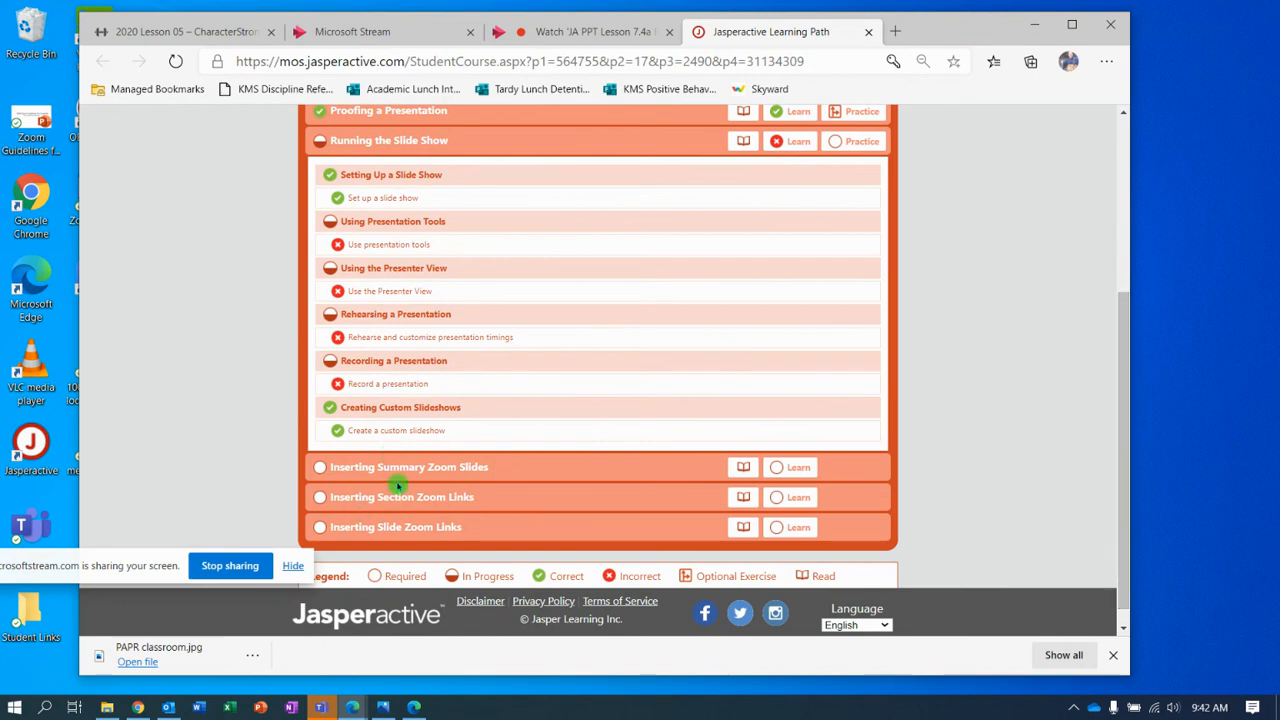